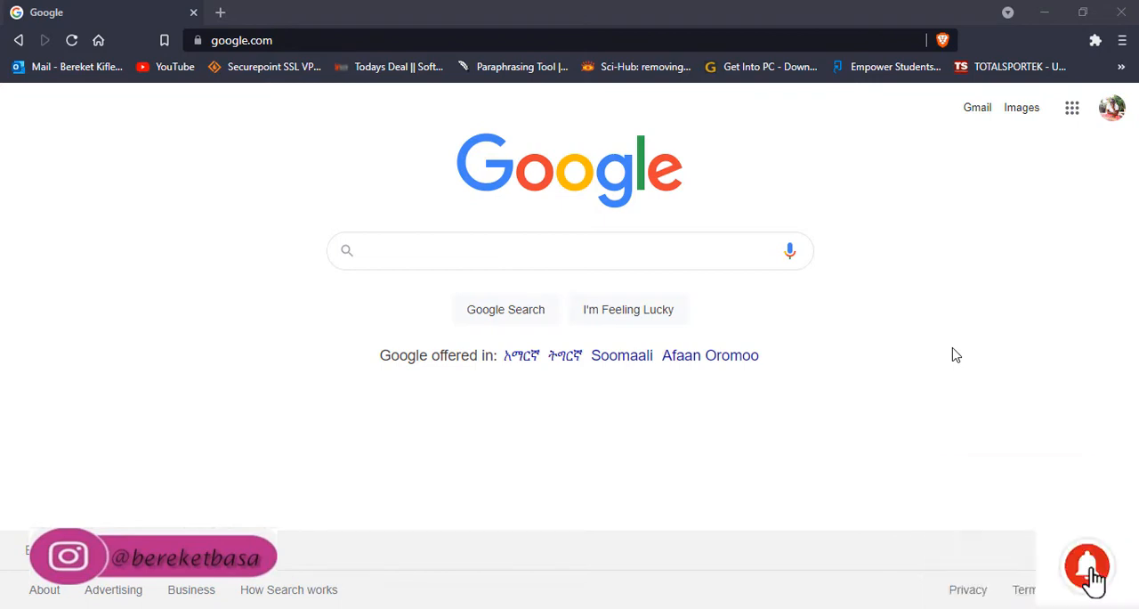
mouse_move(935, 237)
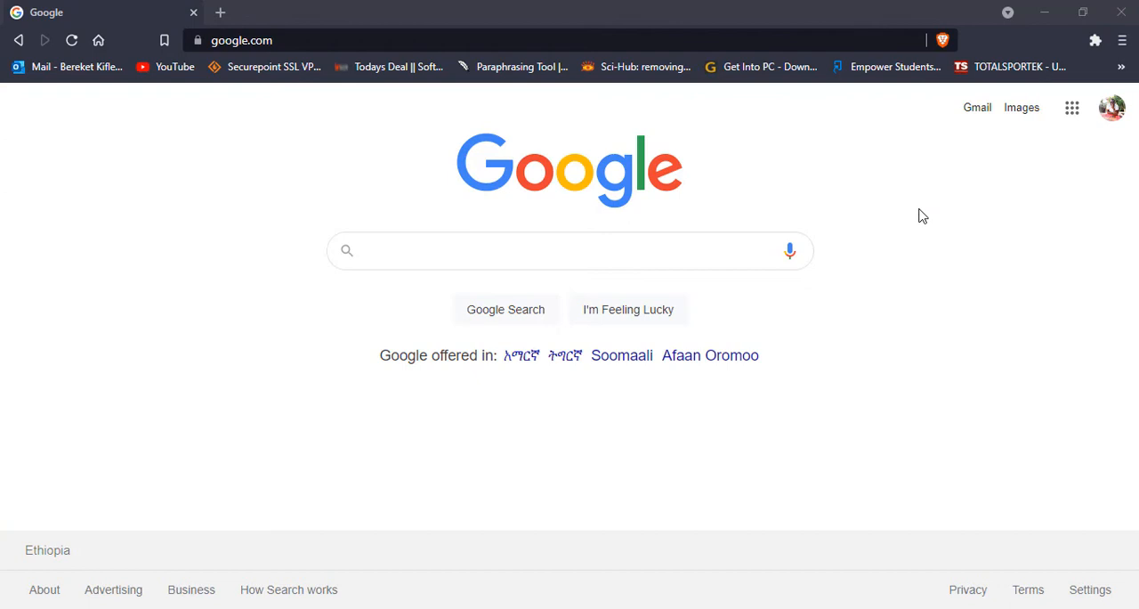
mouse_move(909, 189)
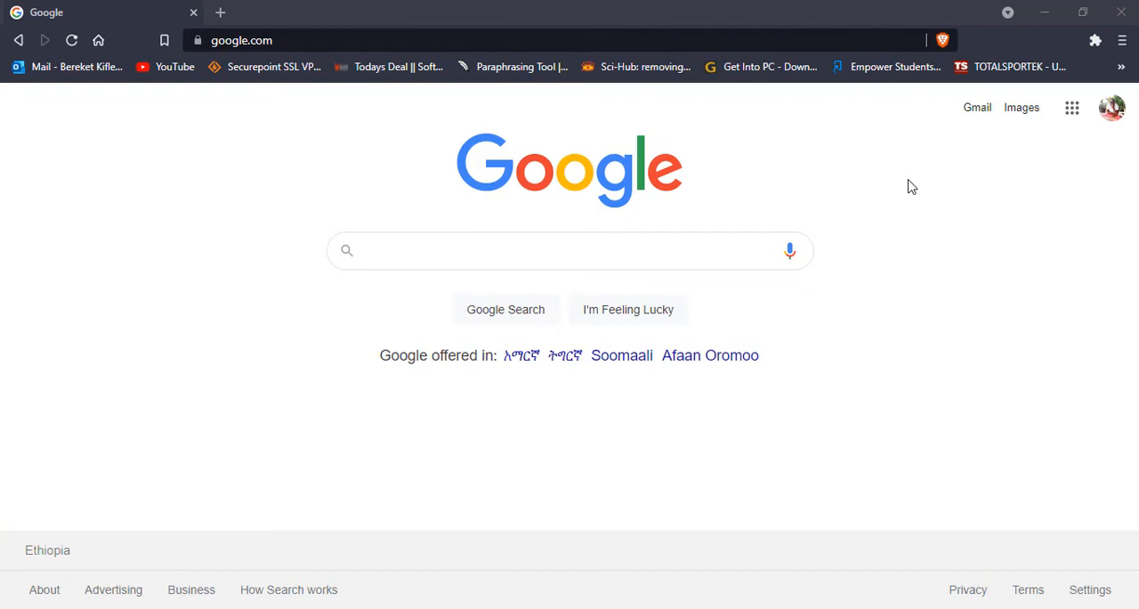
mouse_move(922, 199)
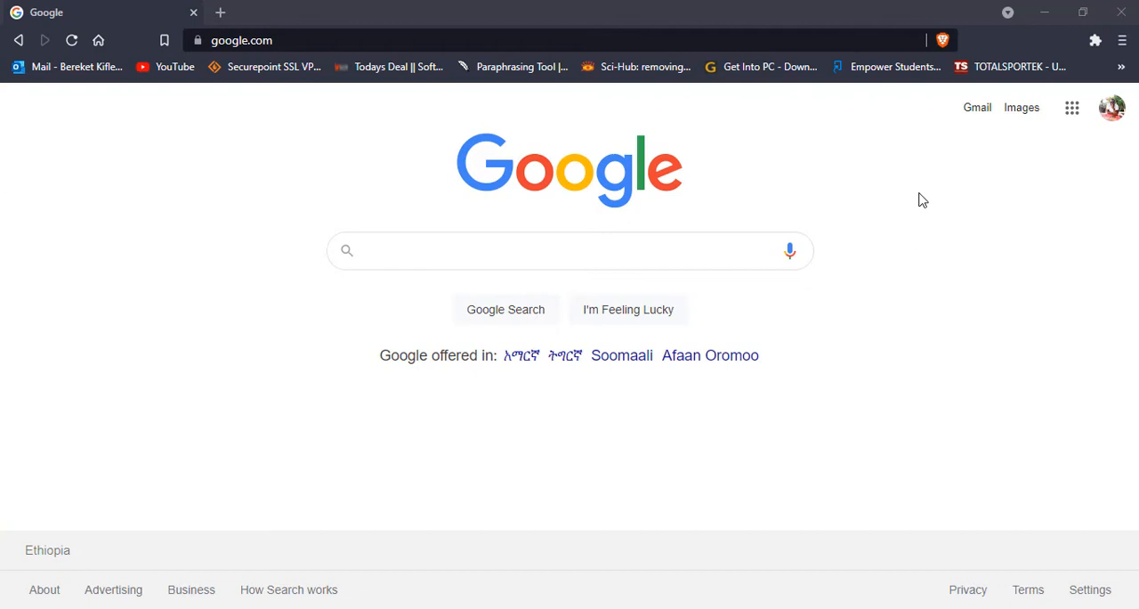
mouse_move(907, 171)
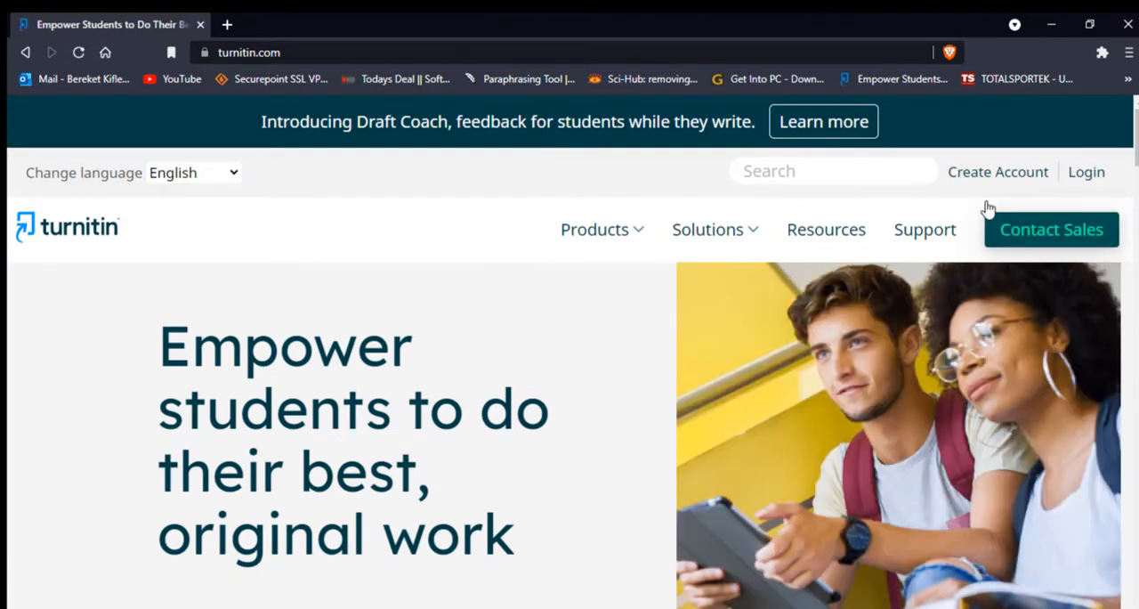
mouse_move(996, 187)
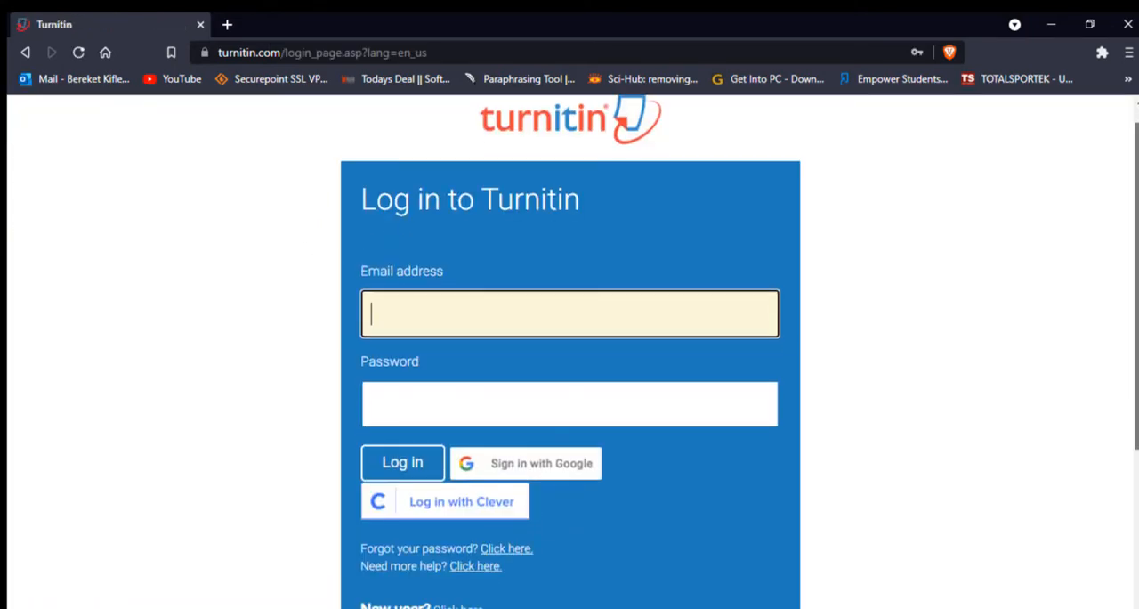
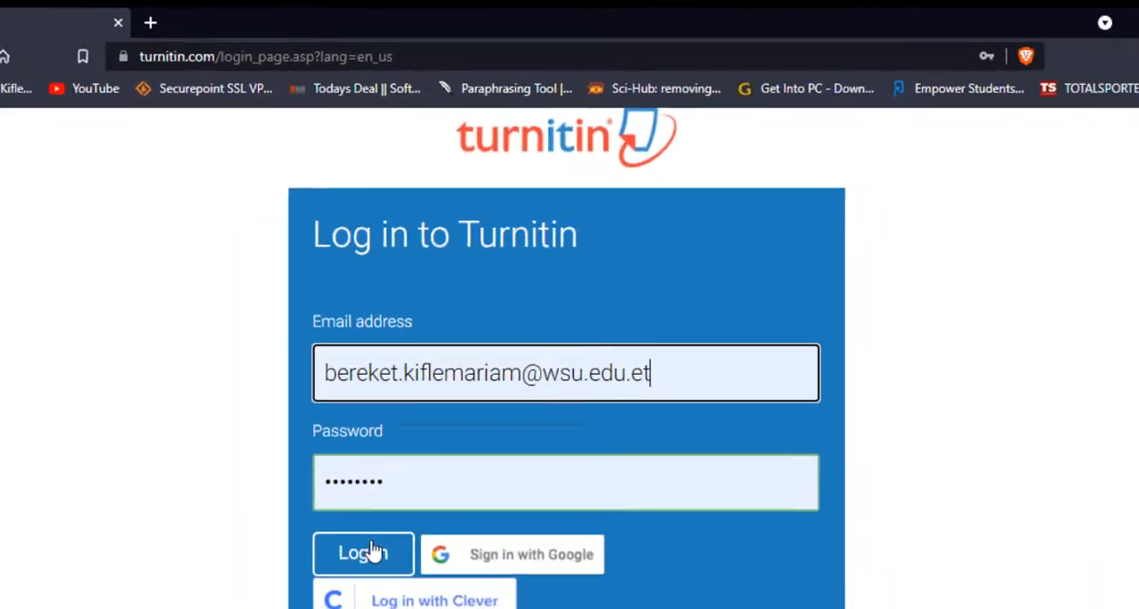
click(363, 553)
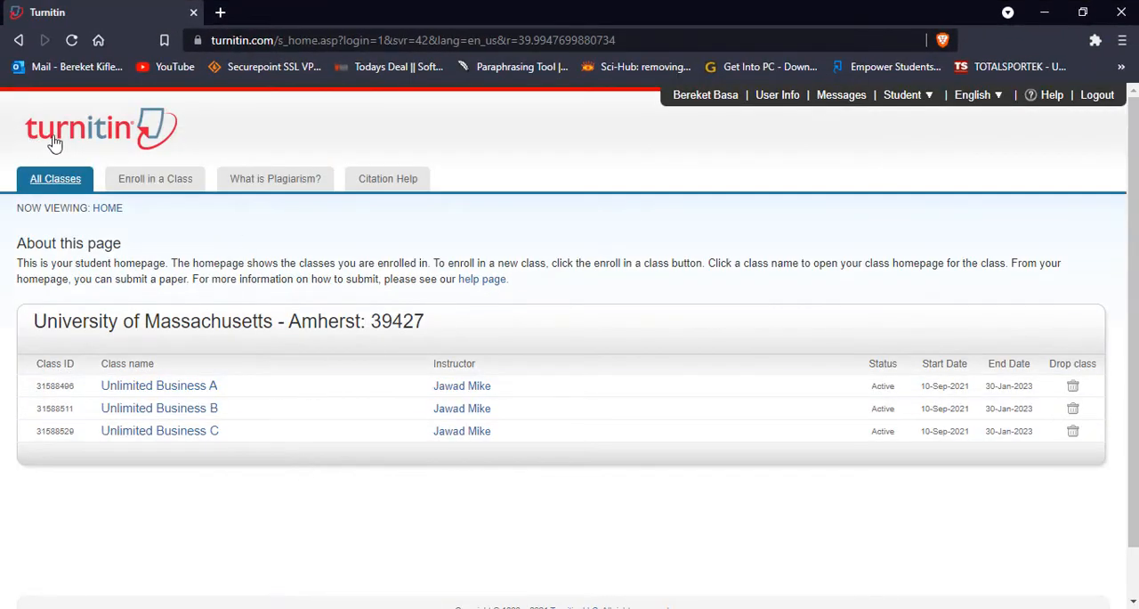
mouse_move(456, 460)
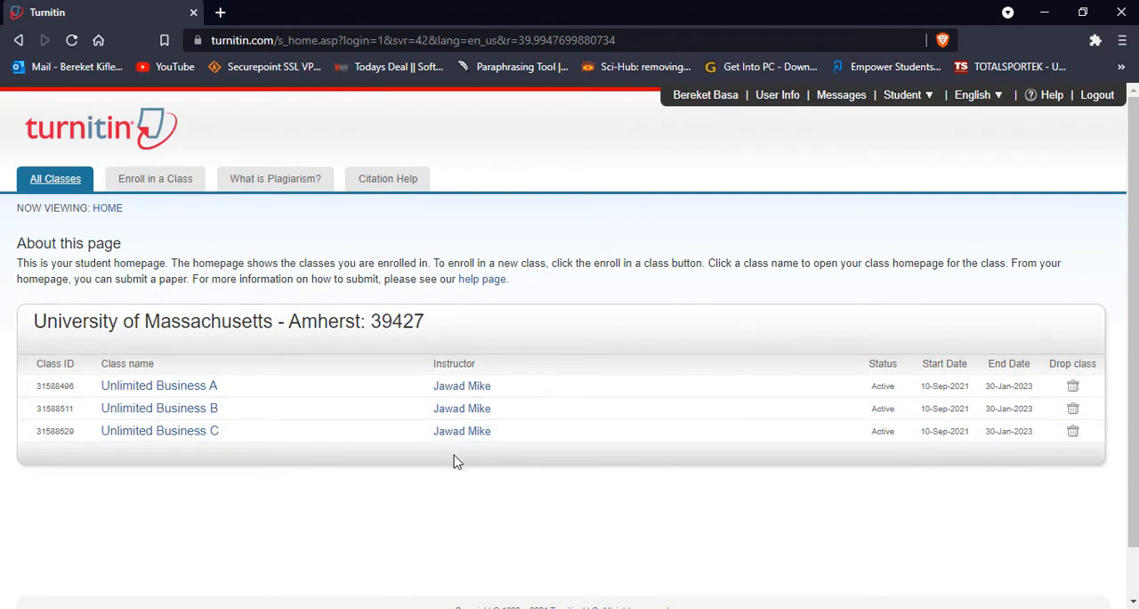
mouse_move(232, 377)
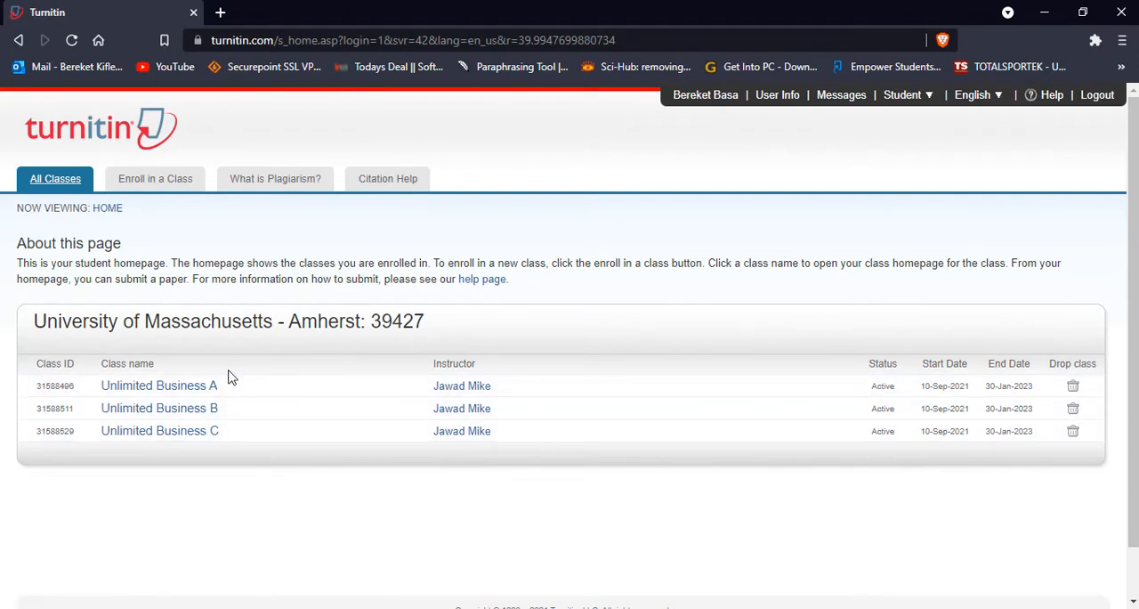
mouse_move(158, 410)
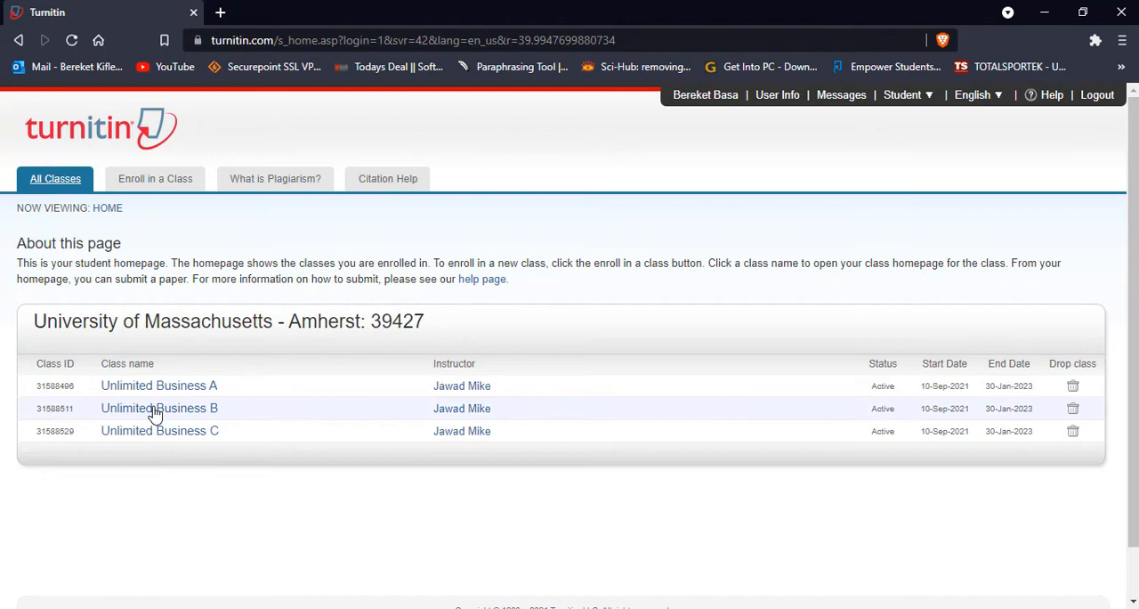
click(159, 407)
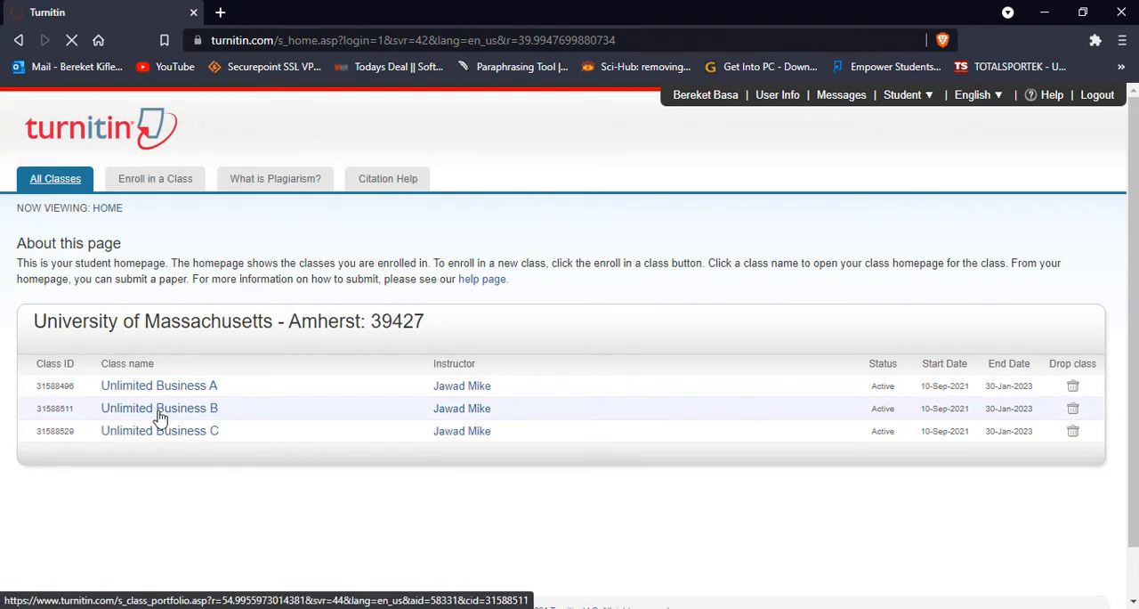
mouse_move(1084, 434)
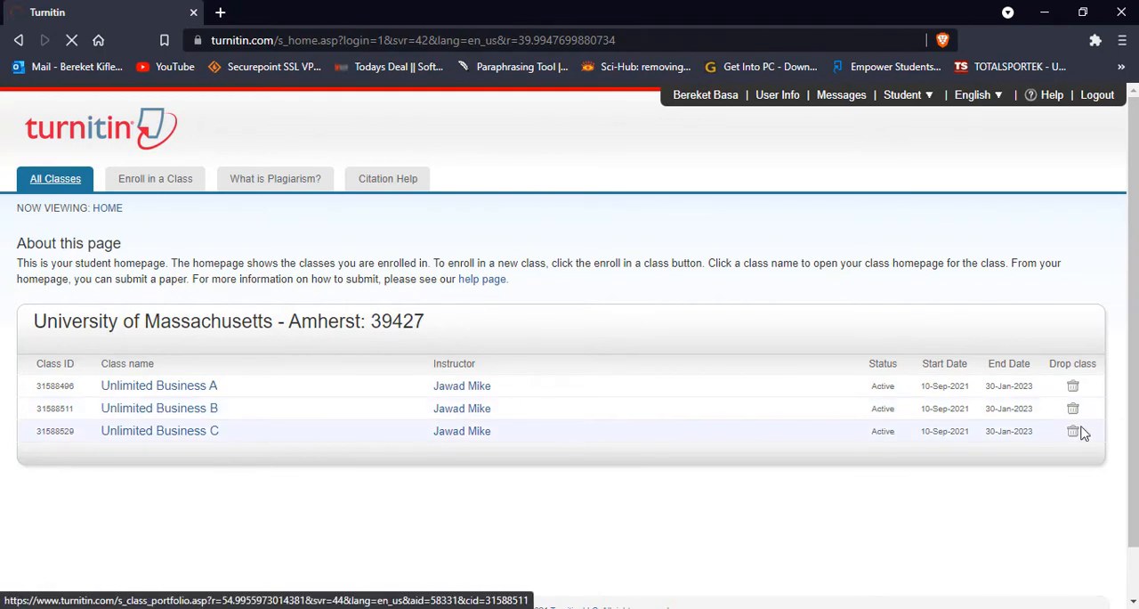
mouse_move(857, 447)
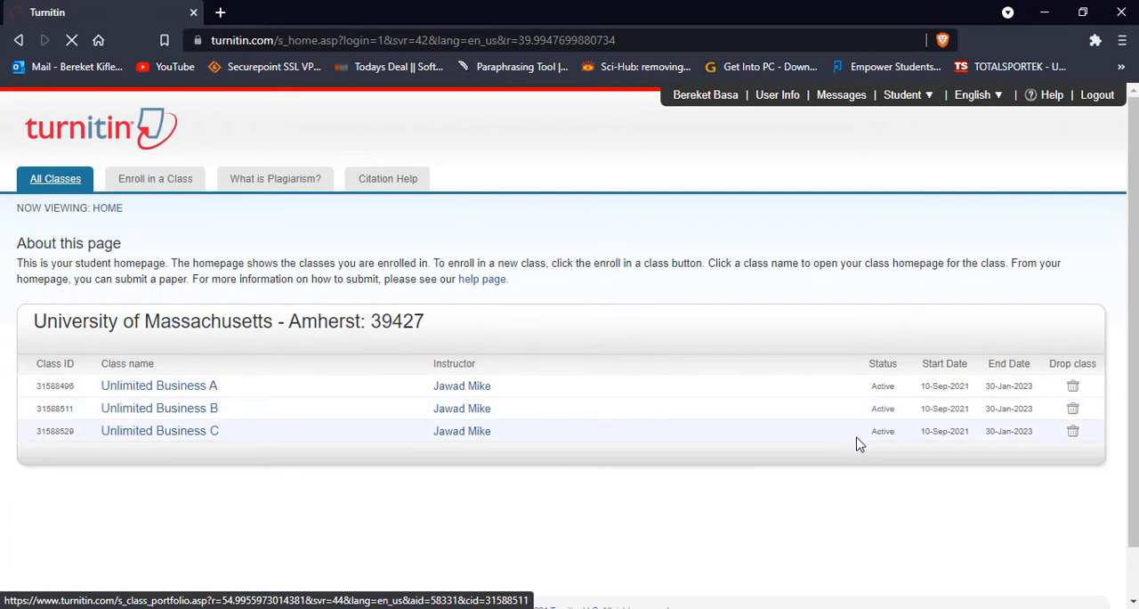
mouse_move(868, 455)
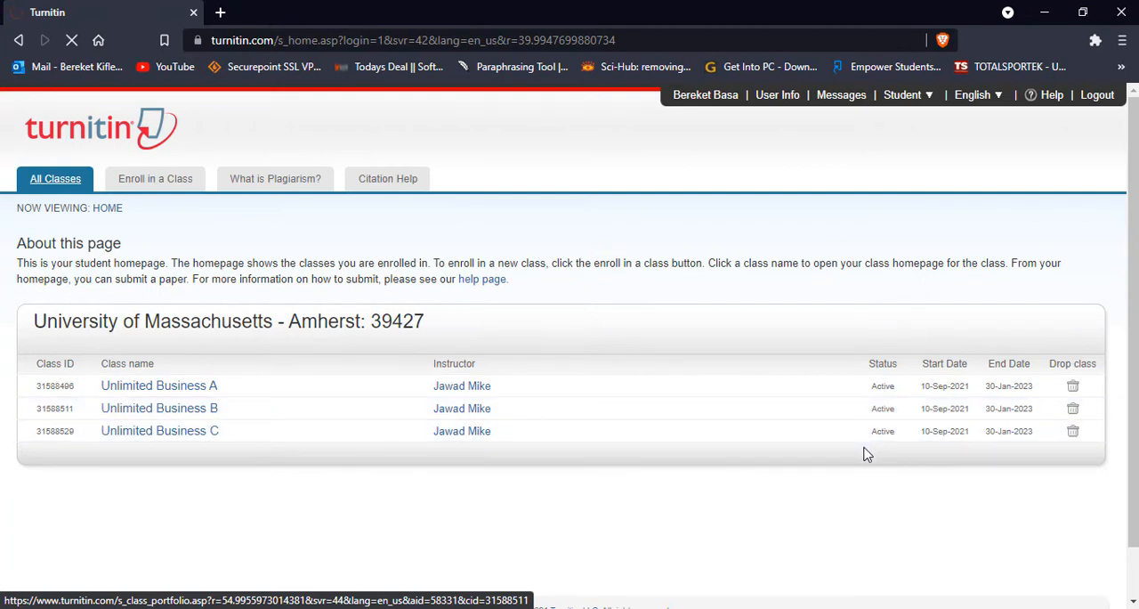
click(159, 408)
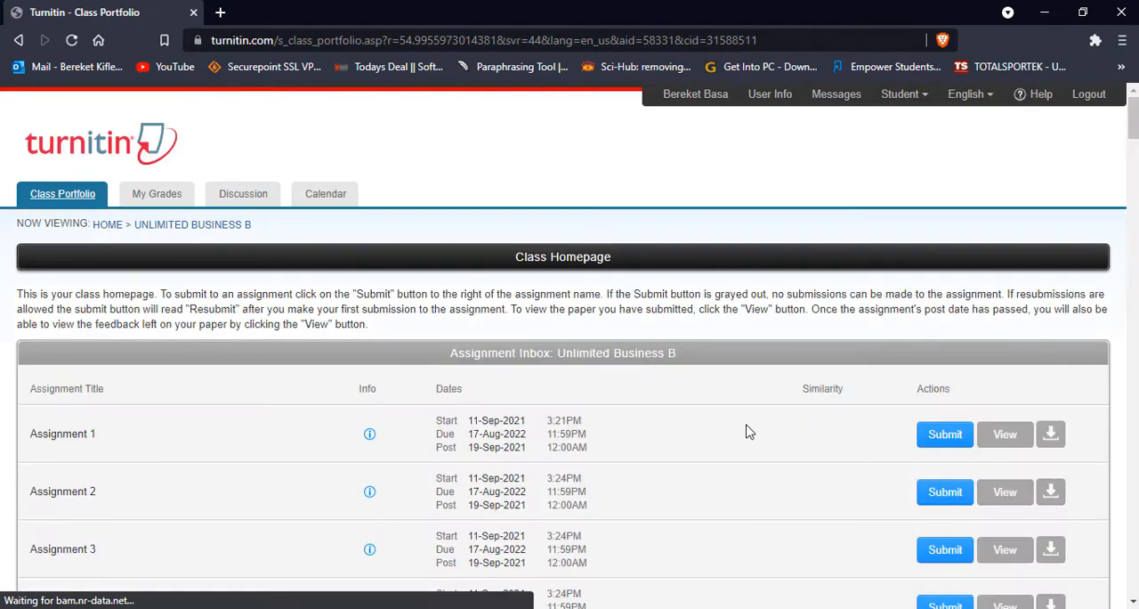
mouse_move(944, 434)
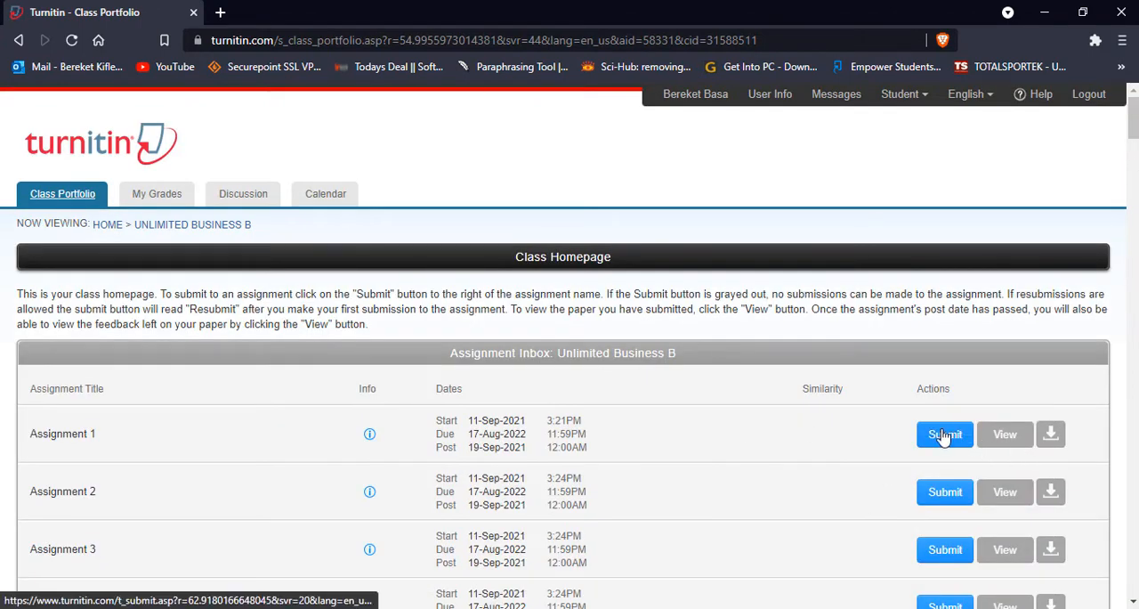
mouse_move(795, 451)
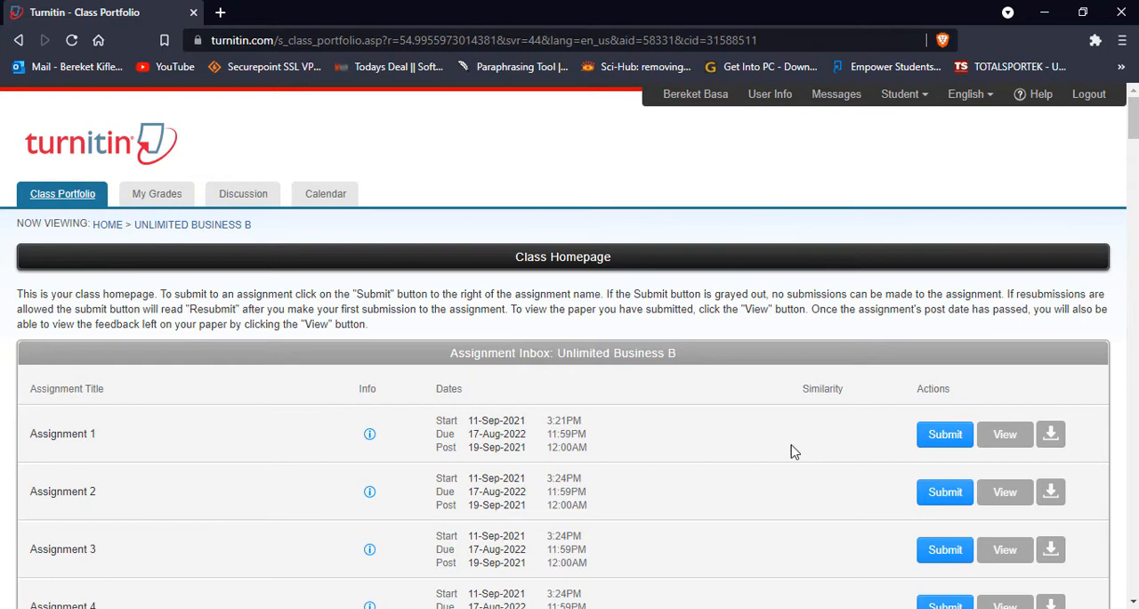
mouse_move(944, 434)
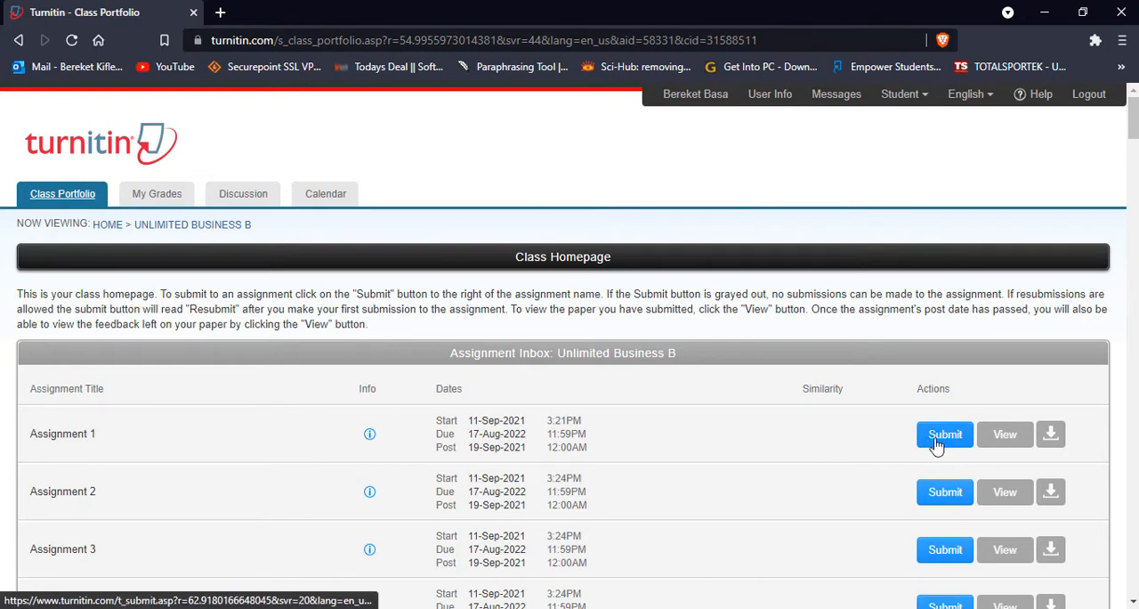
- Start a single file submission for Assignment 1 titled 'Demo Report 1'
click(945, 434)
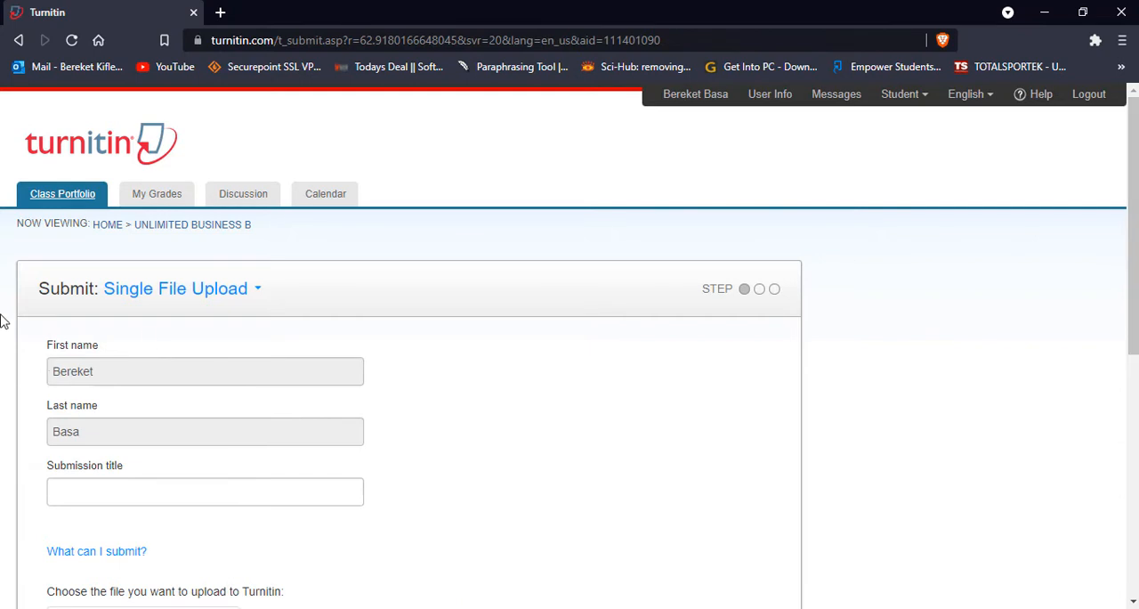
mouse_move(191, 289)
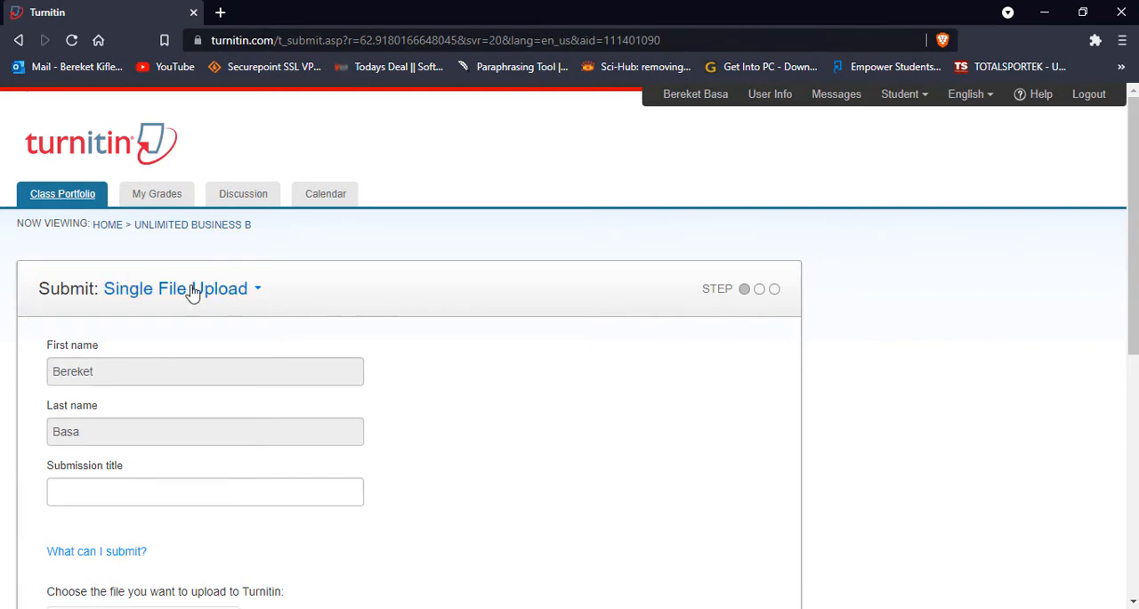
mouse_move(258, 301)
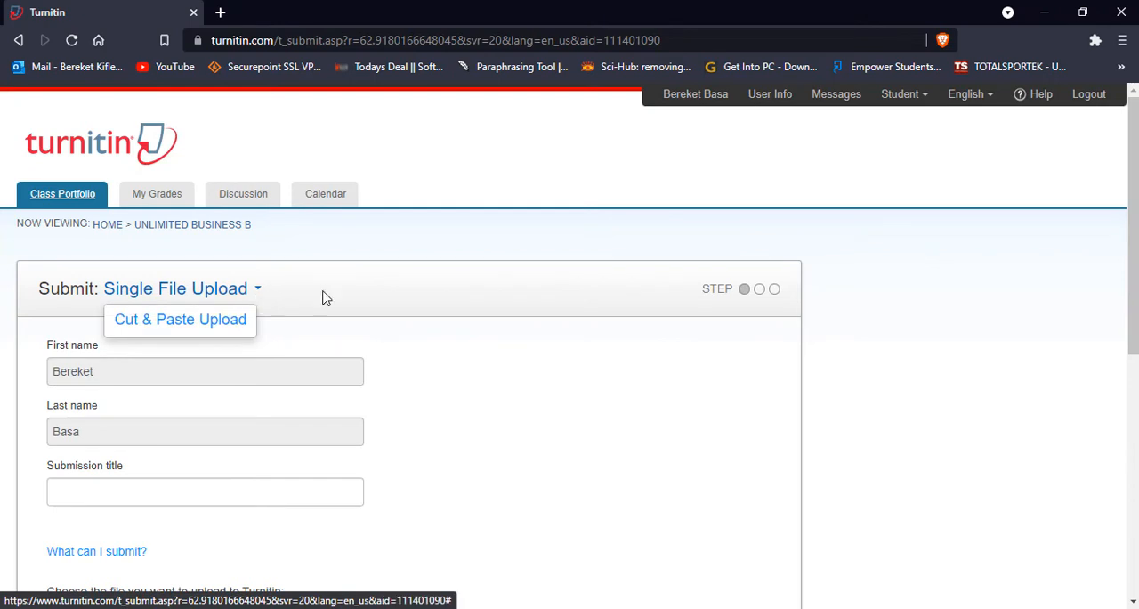
scroll(down, 3)
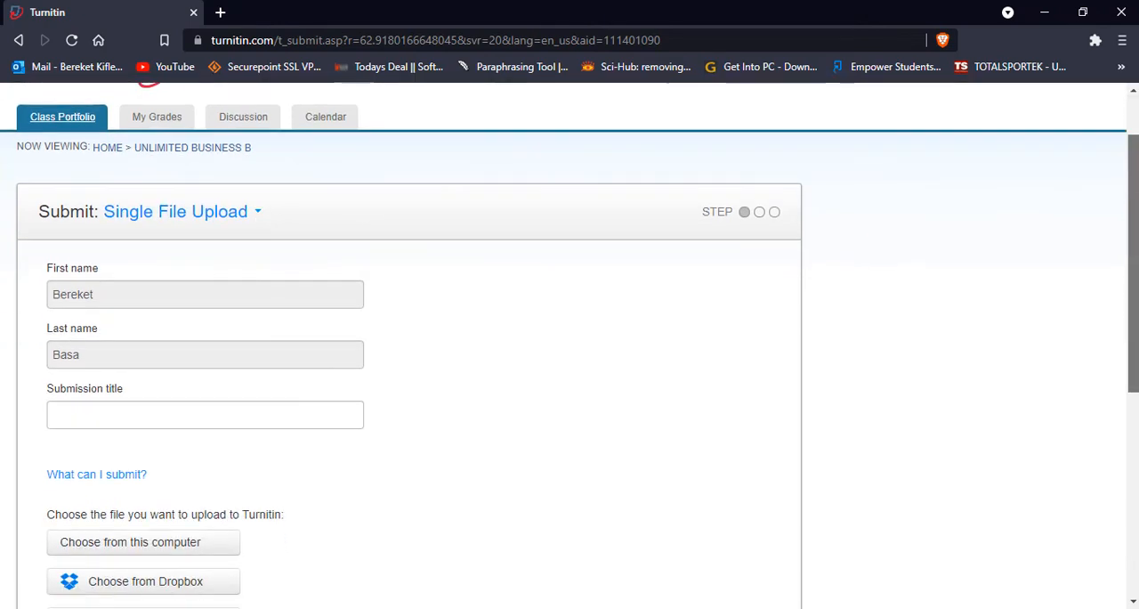
scroll(down, 3)
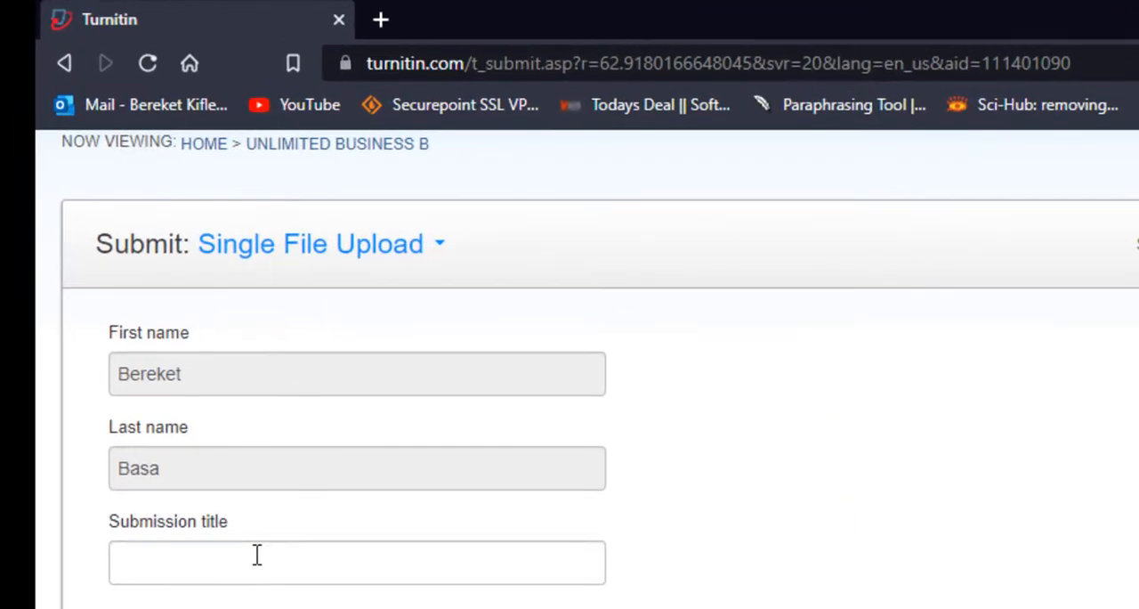
click(356, 562)
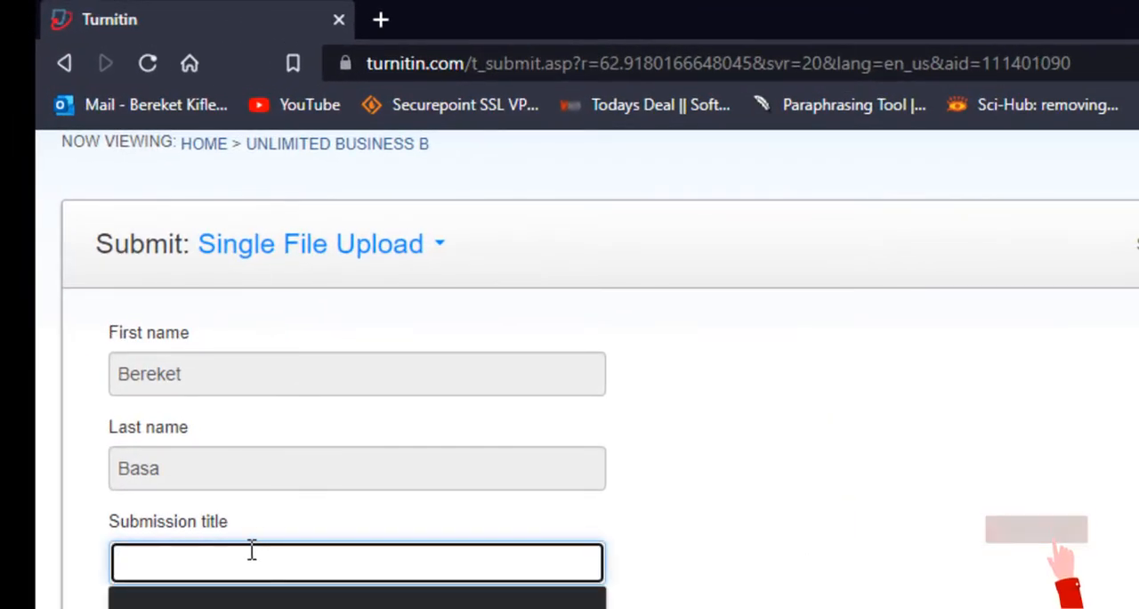
text(D)
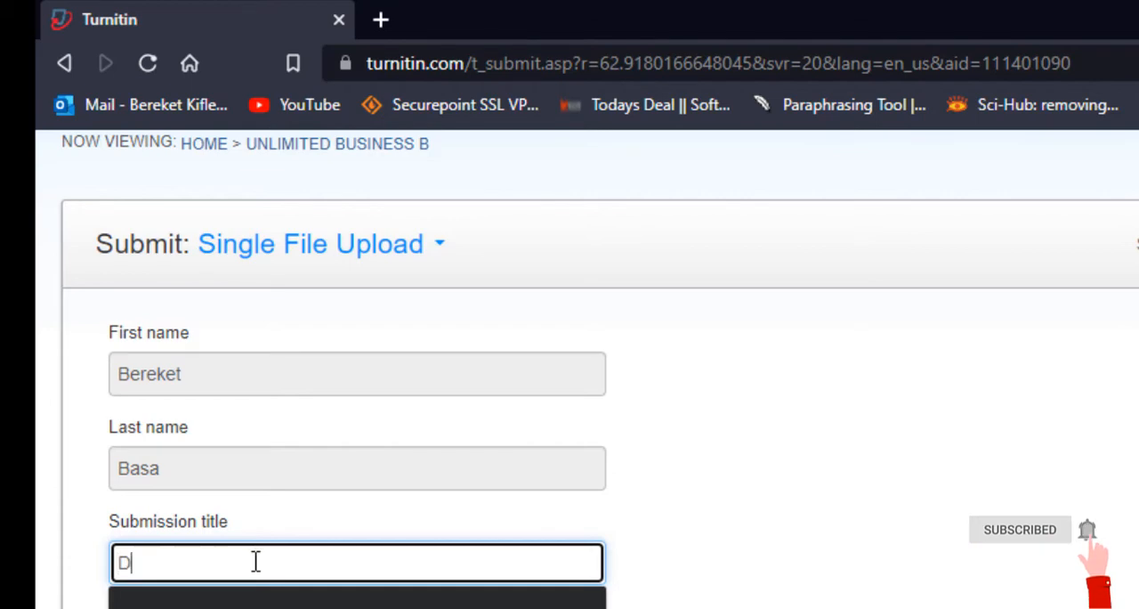
text(emo Report)
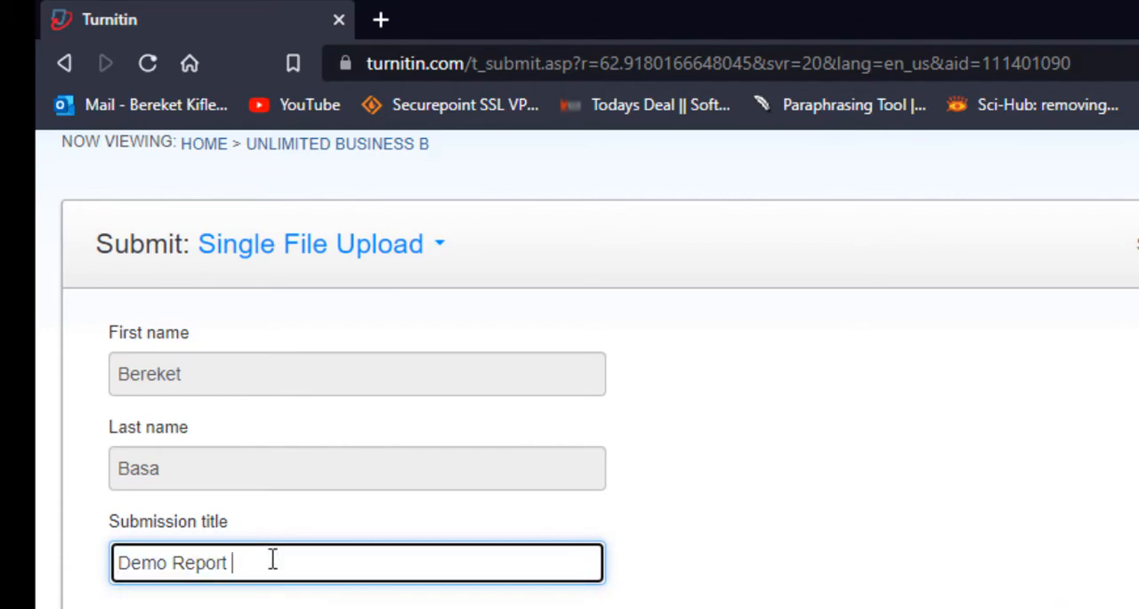
text(1)
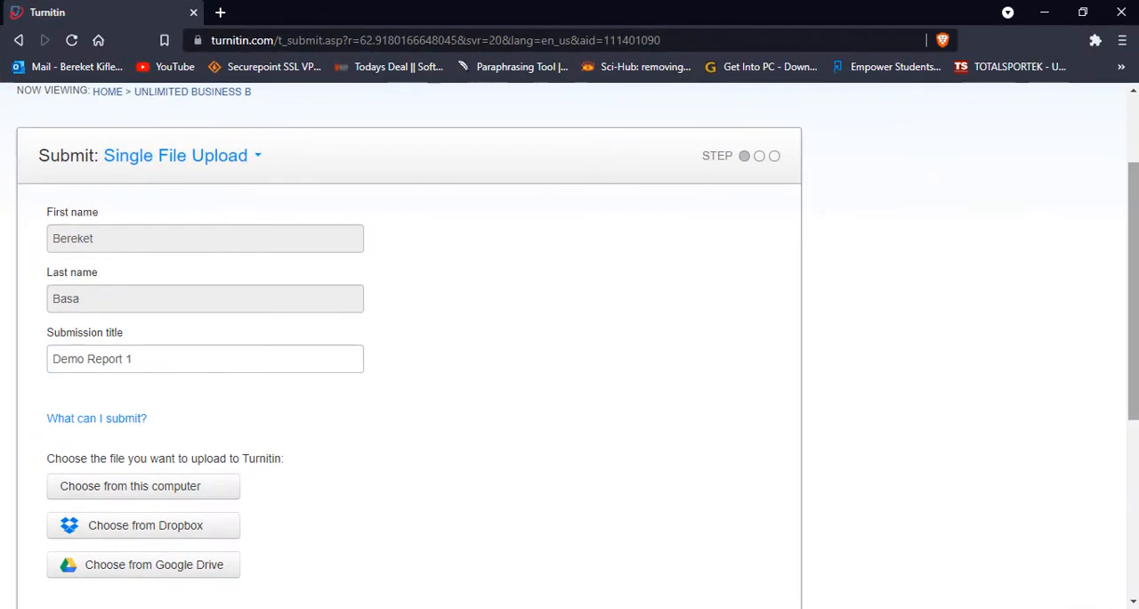
scroll(down, 3)
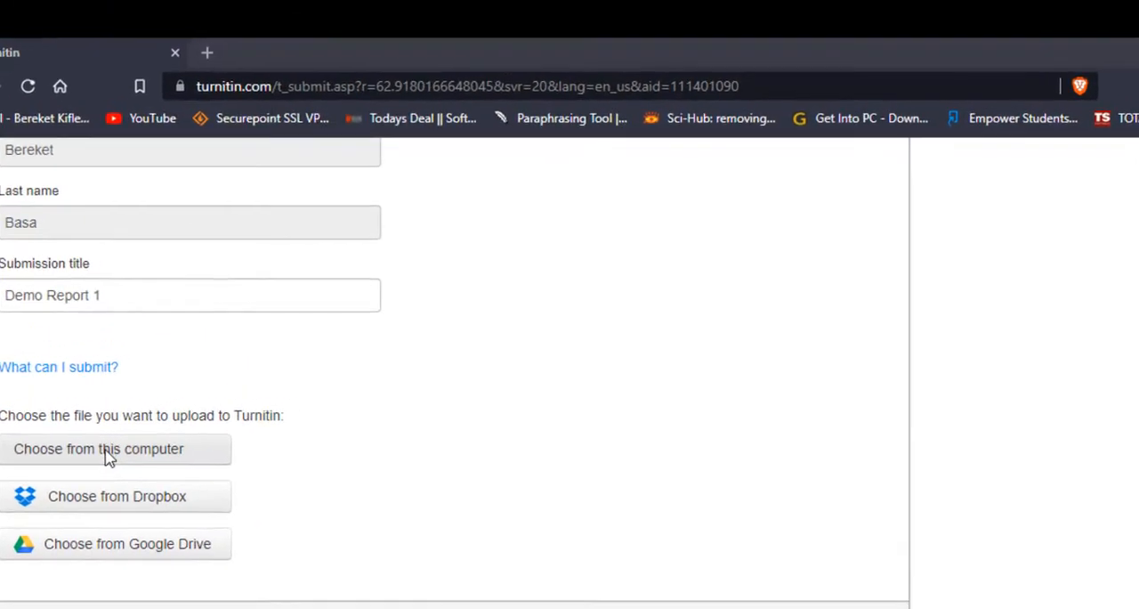
- Choose and upload 2nd XPS.docx from the computer
click(97, 448)
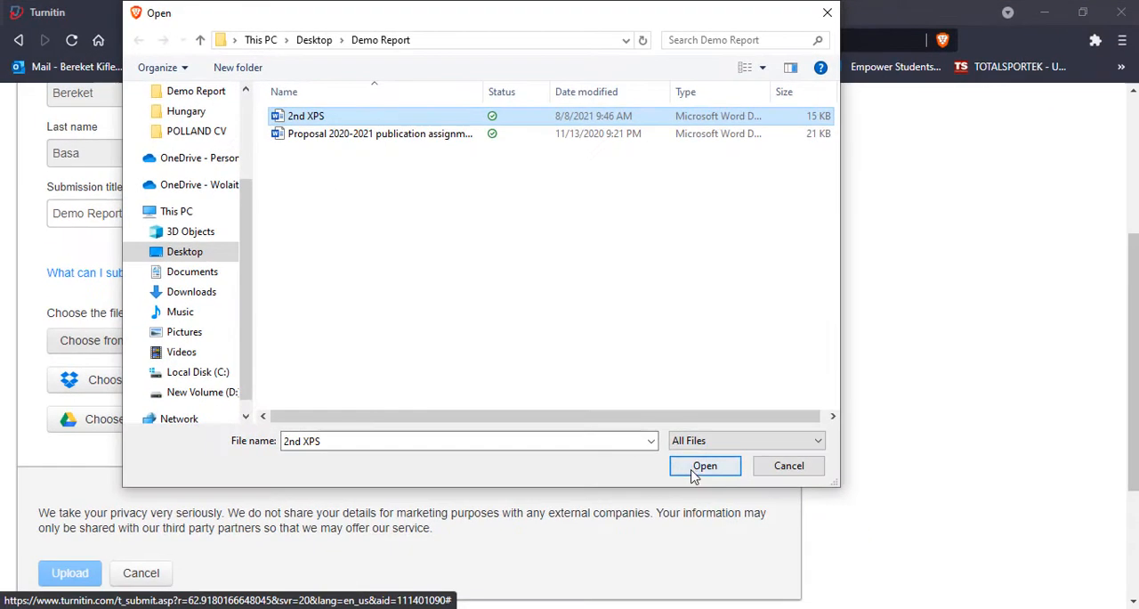
click(705, 466)
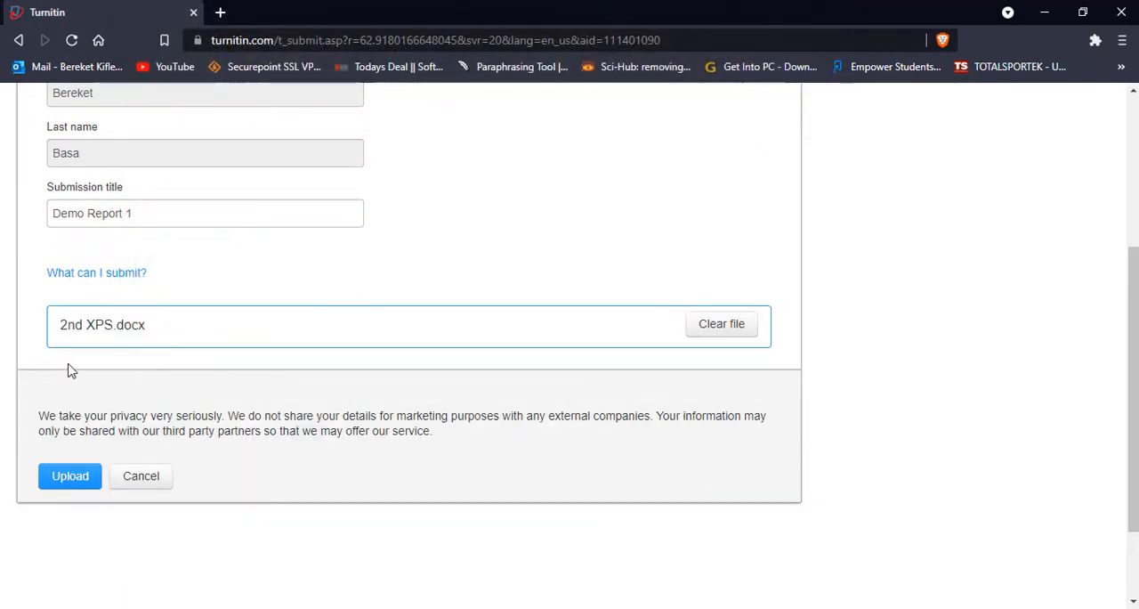
click(70, 475)
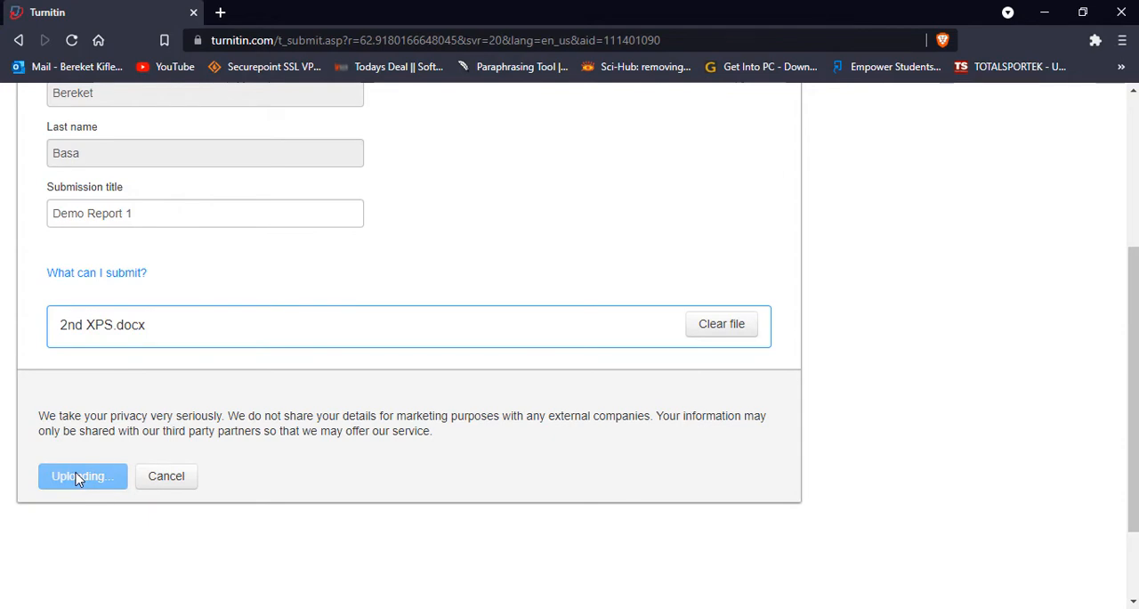
click(82, 476)
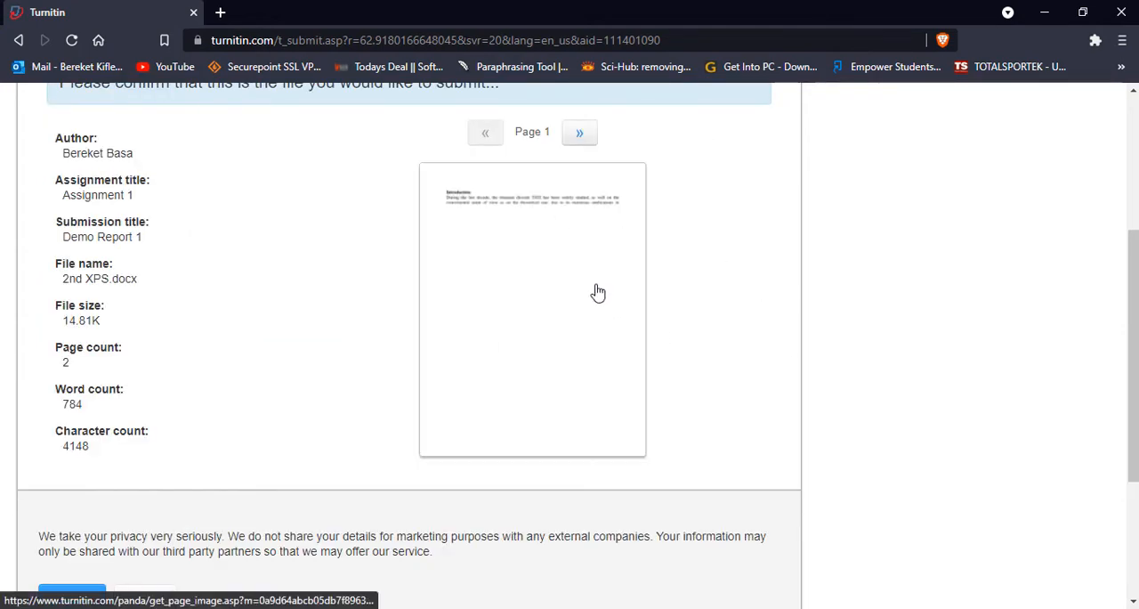
- Confirm the submission and return to the assignment list
scroll(down, 3)
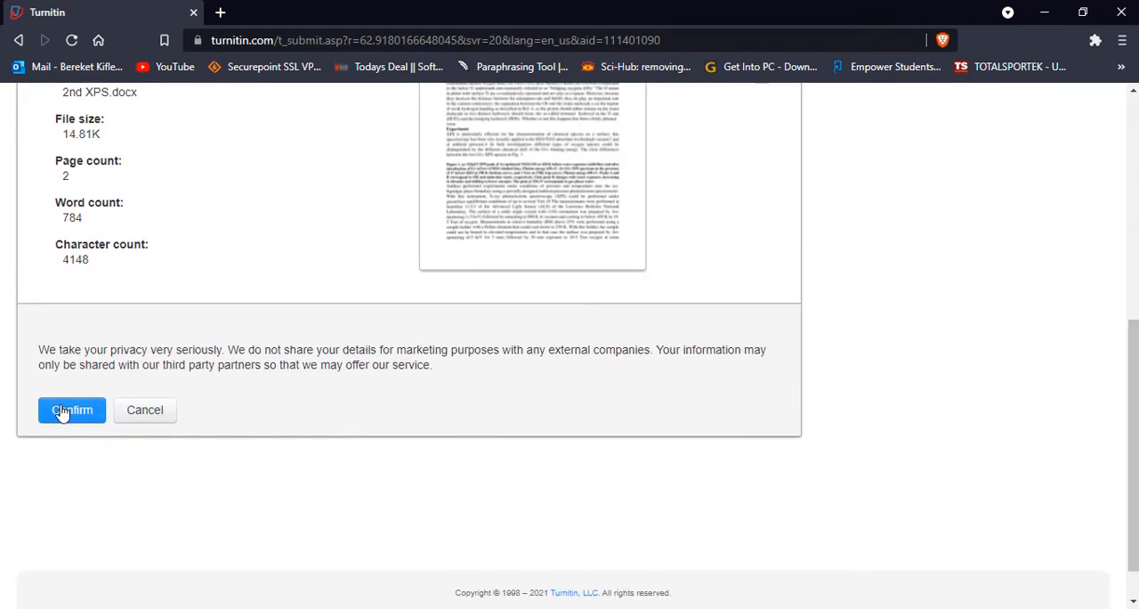
click(71, 410)
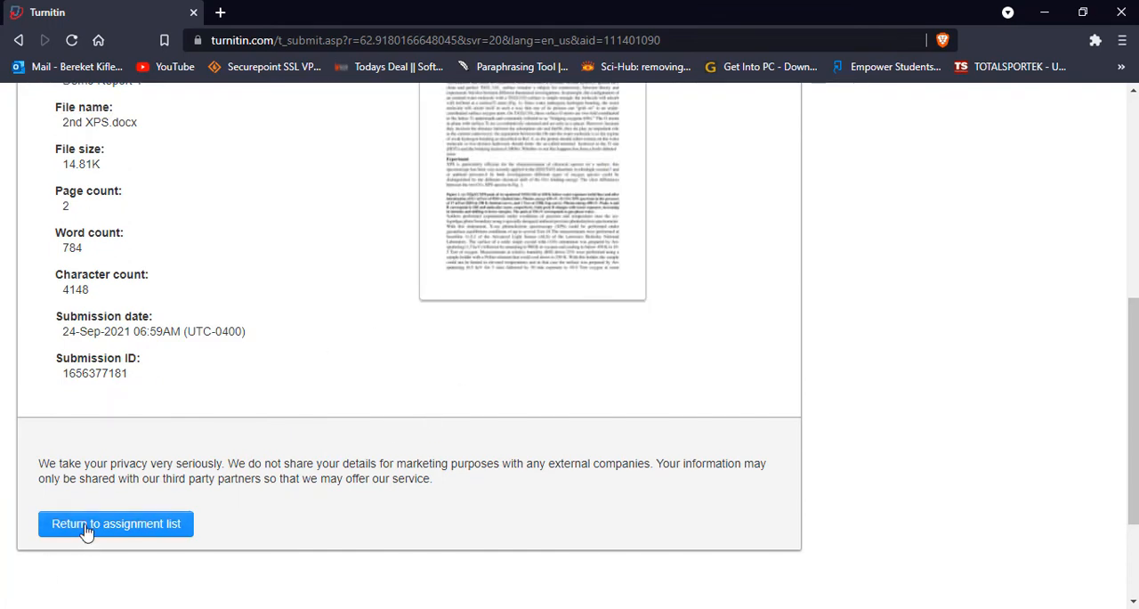
click(116, 524)
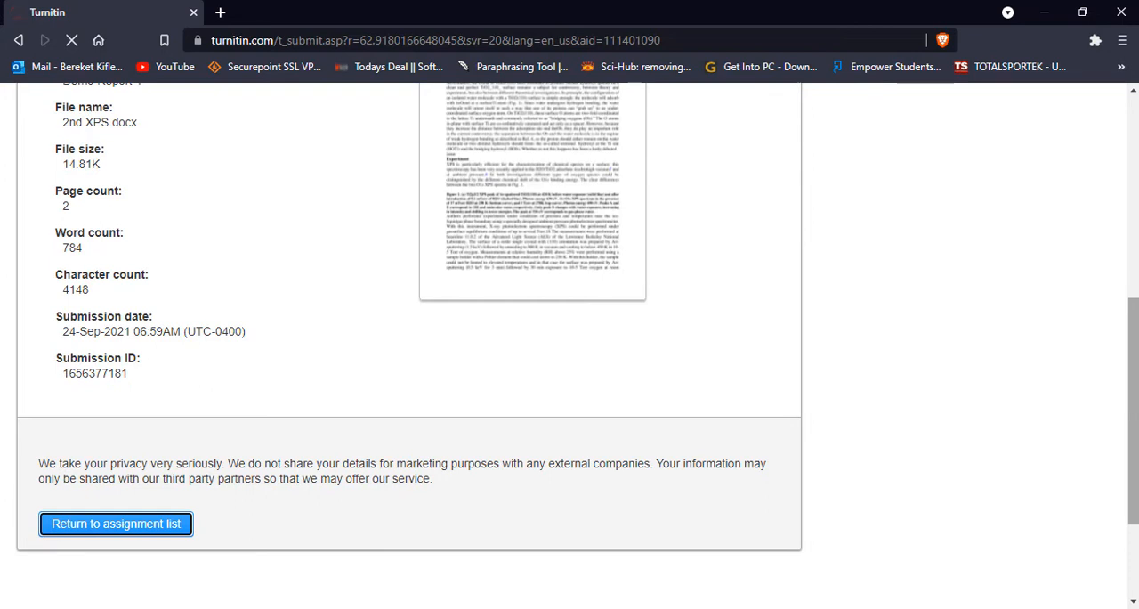
click(115, 523)
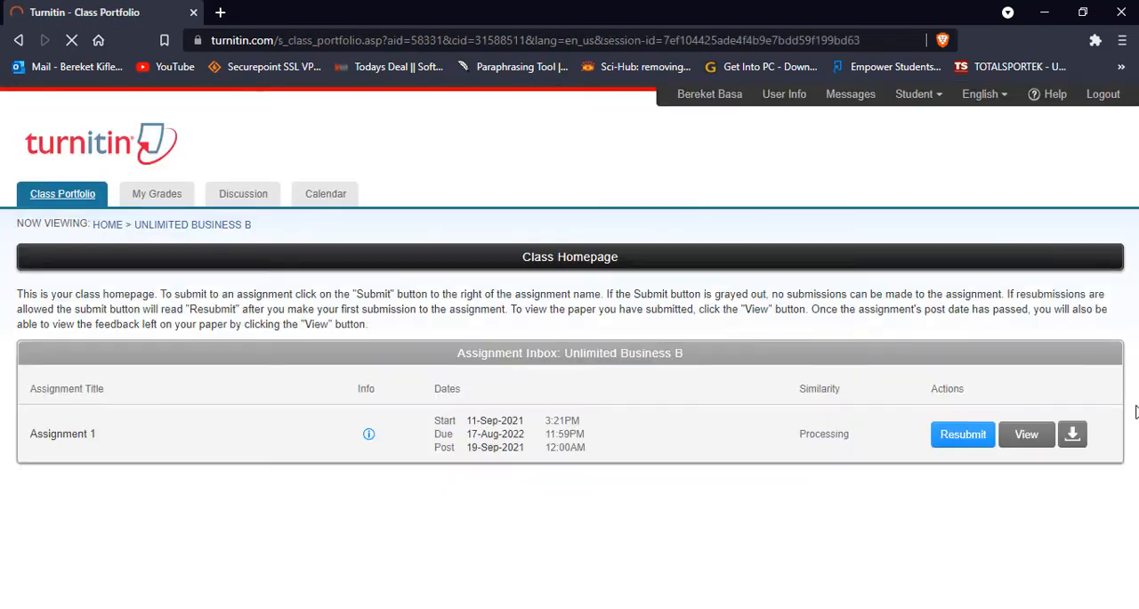
scroll(down, 3)
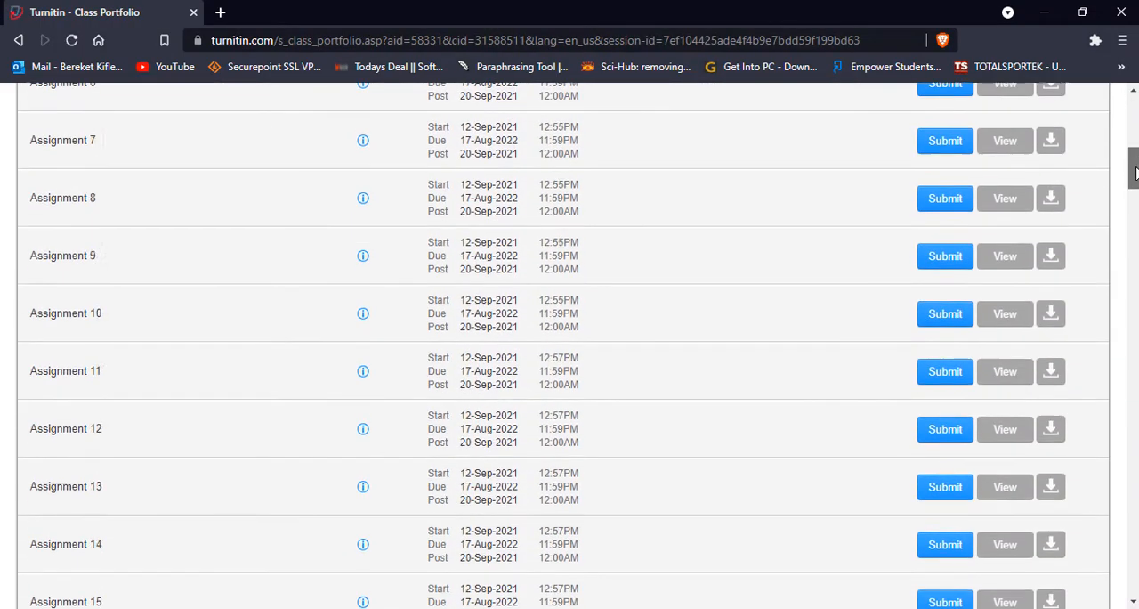
scroll(up, 3)
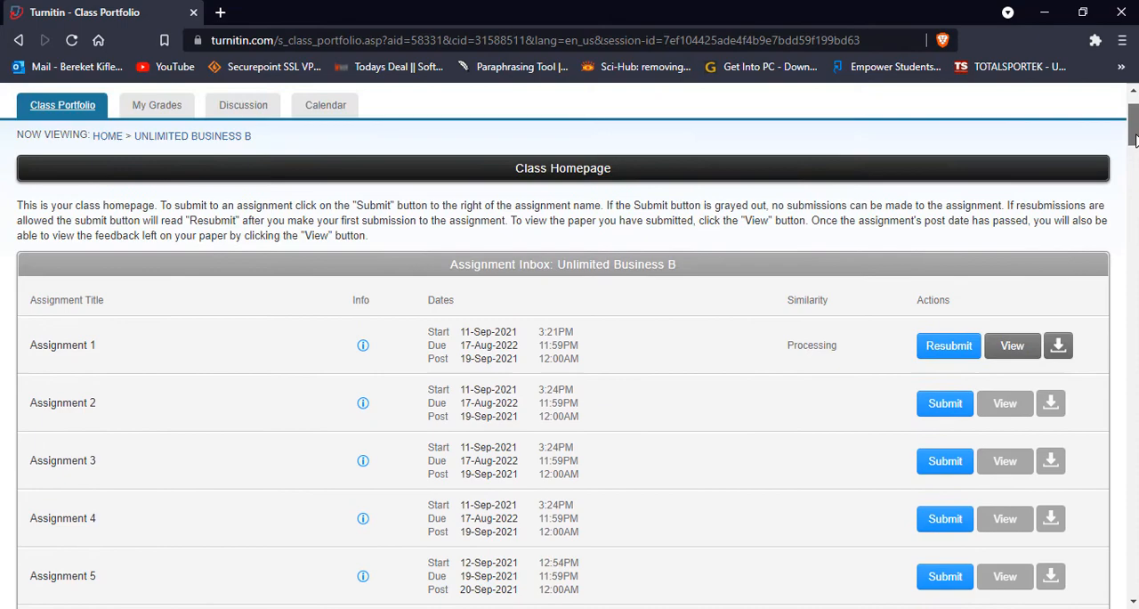
scroll(up, 3)
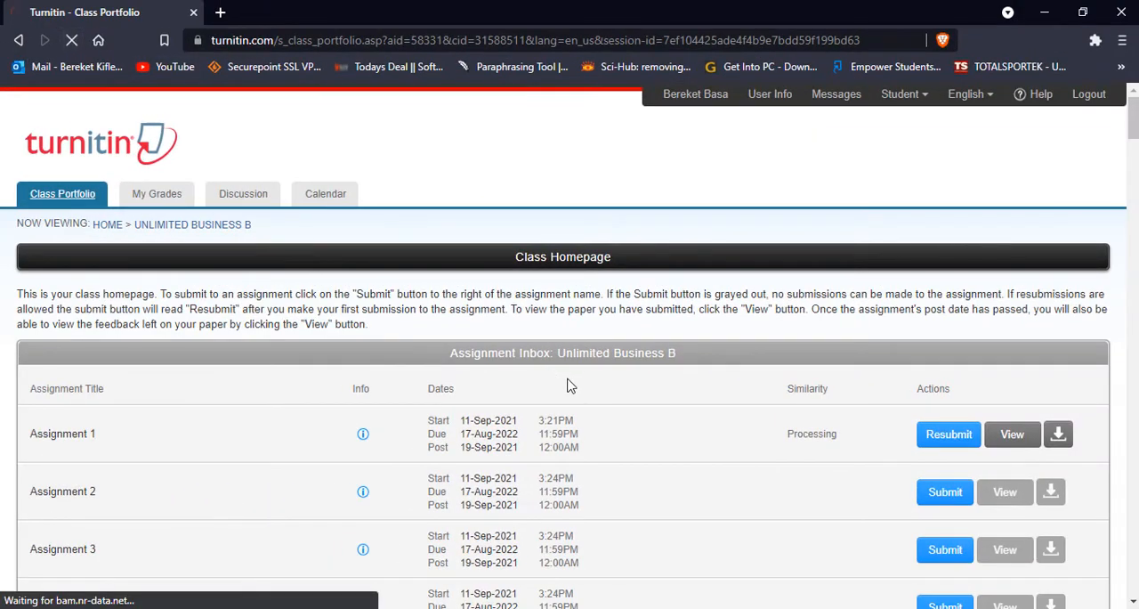
mouse_move(614, 442)
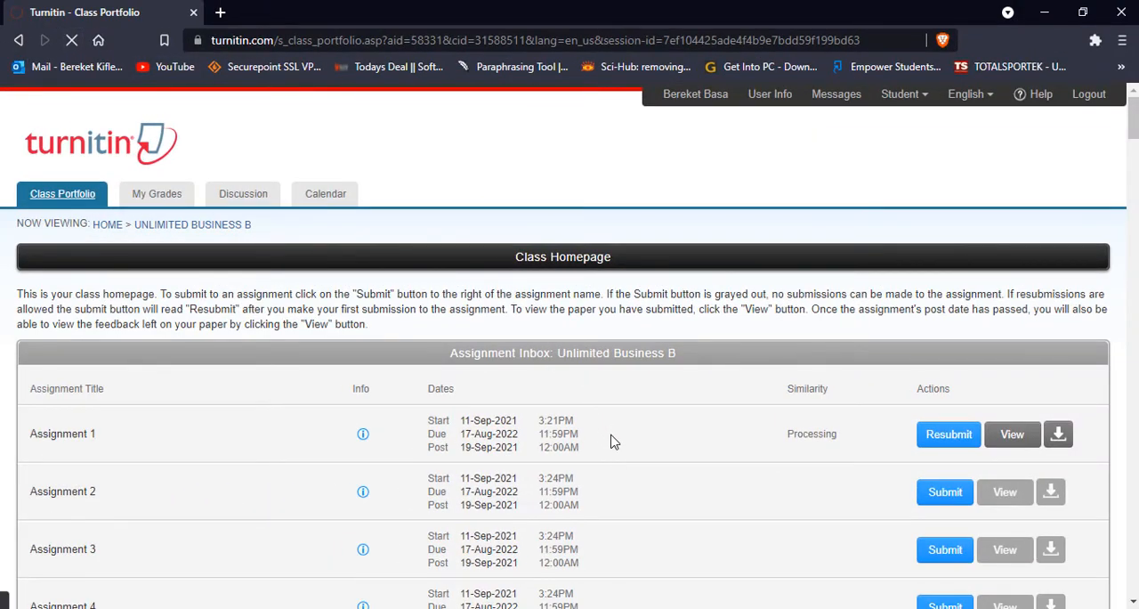
mouse_move(661, 463)
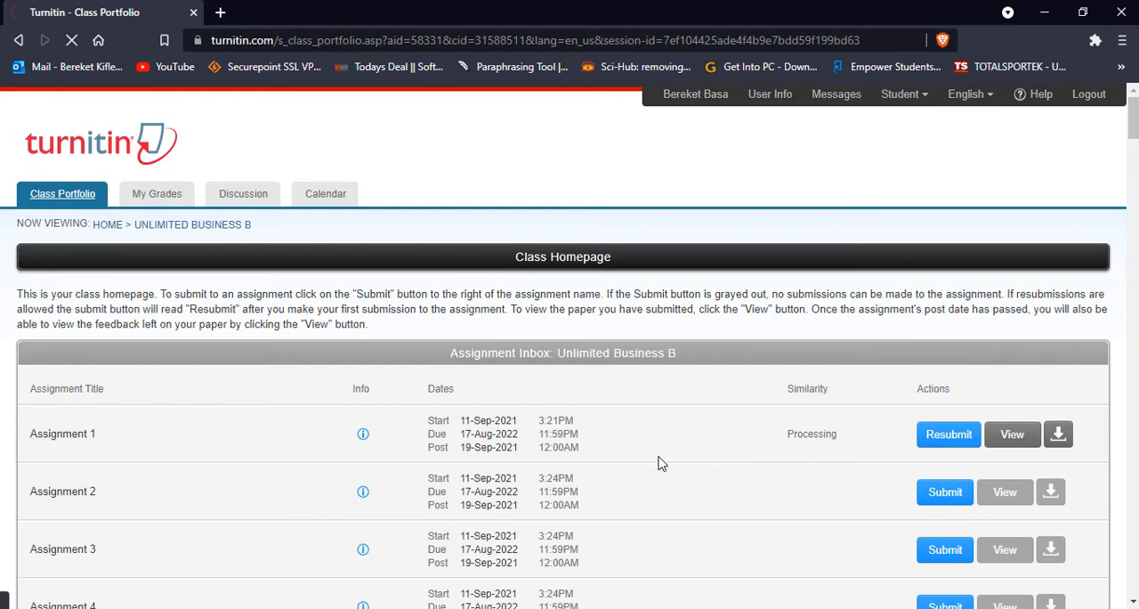
mouse_move(676, 481)
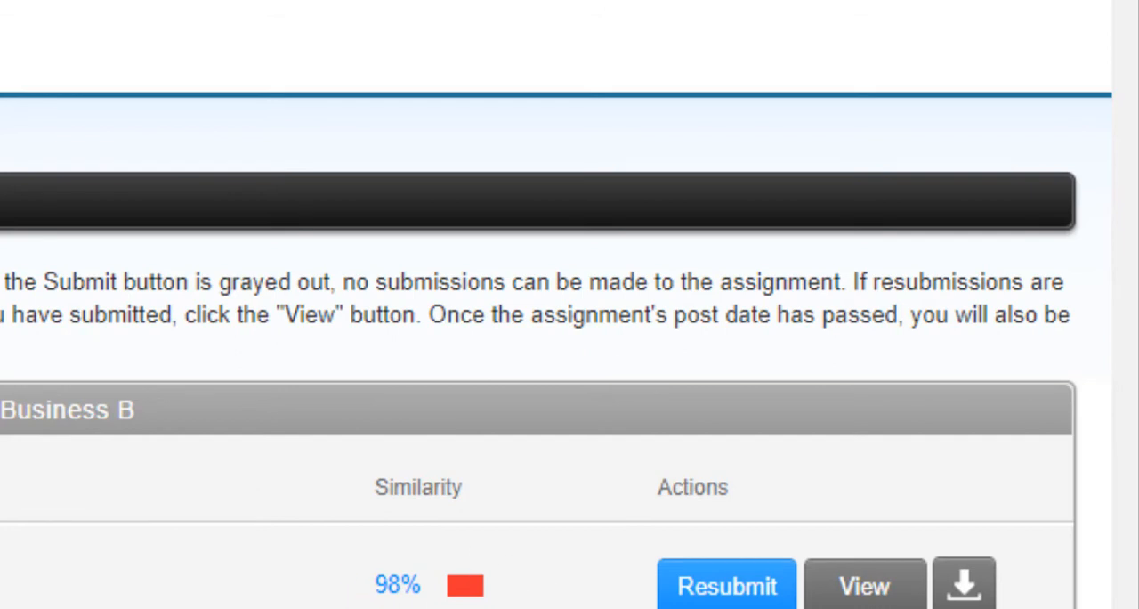
mouse_move(471, 605)
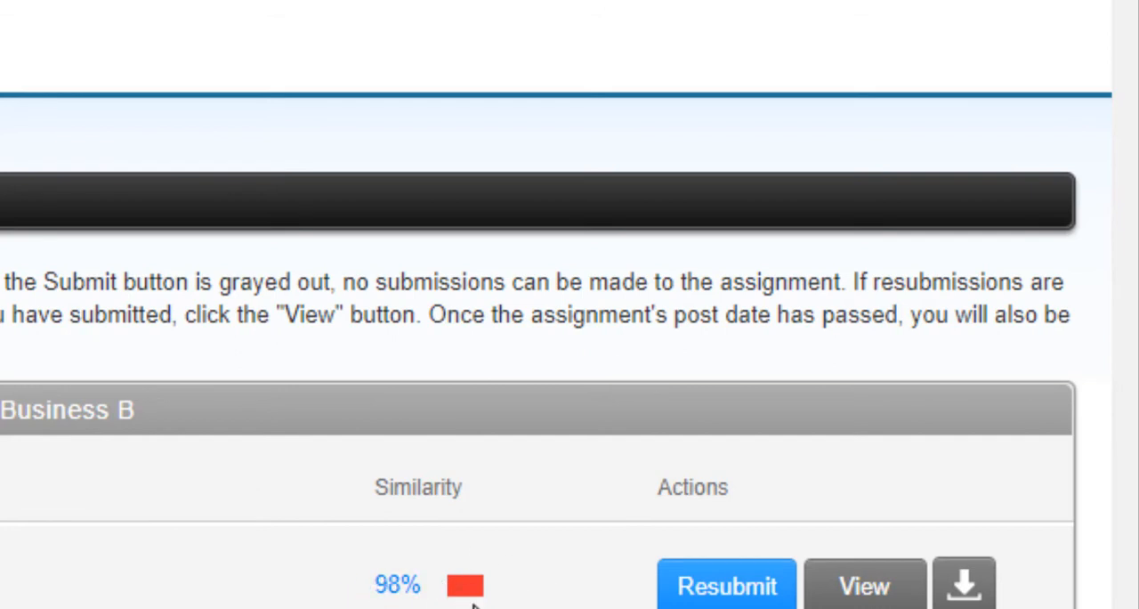
mouse_move(464, 586)
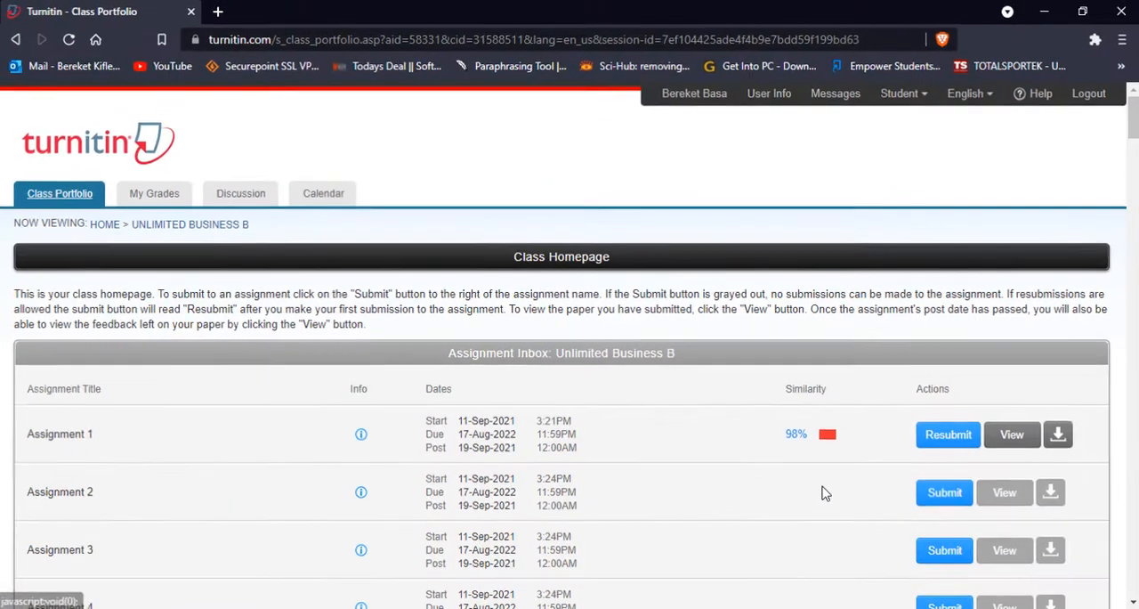
mouse_move(804, 472)
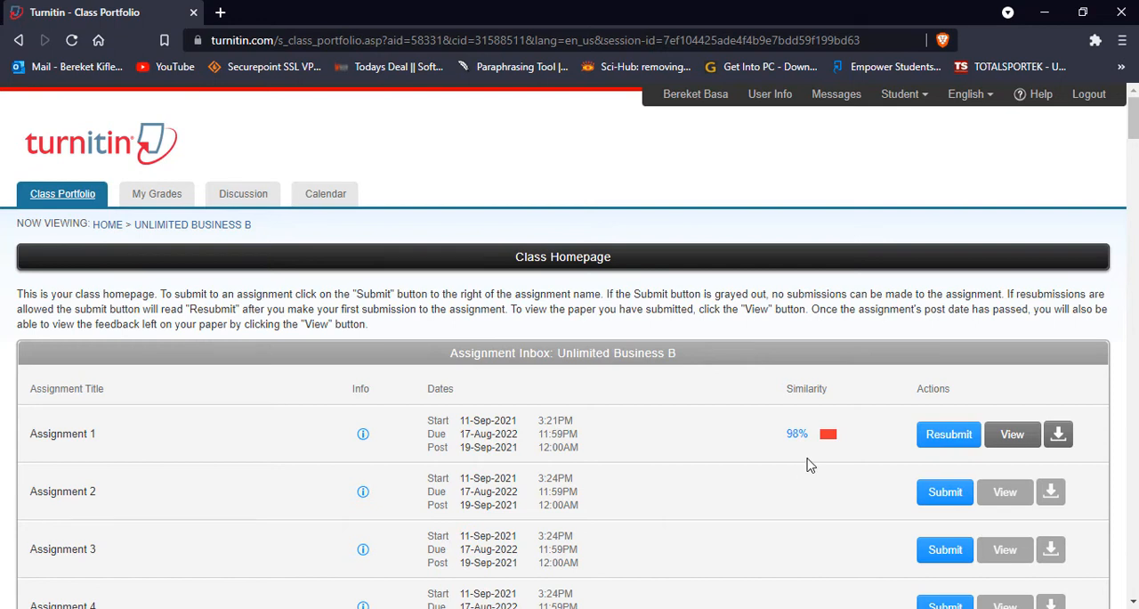
mouse_move(835, 488)
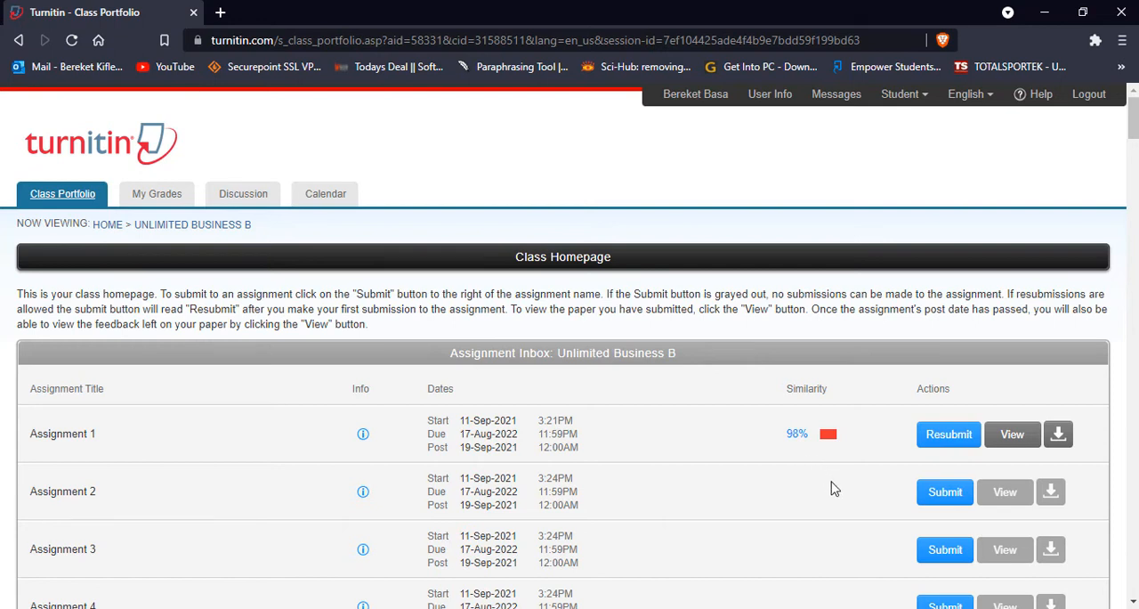
mouse_move(871, 462)
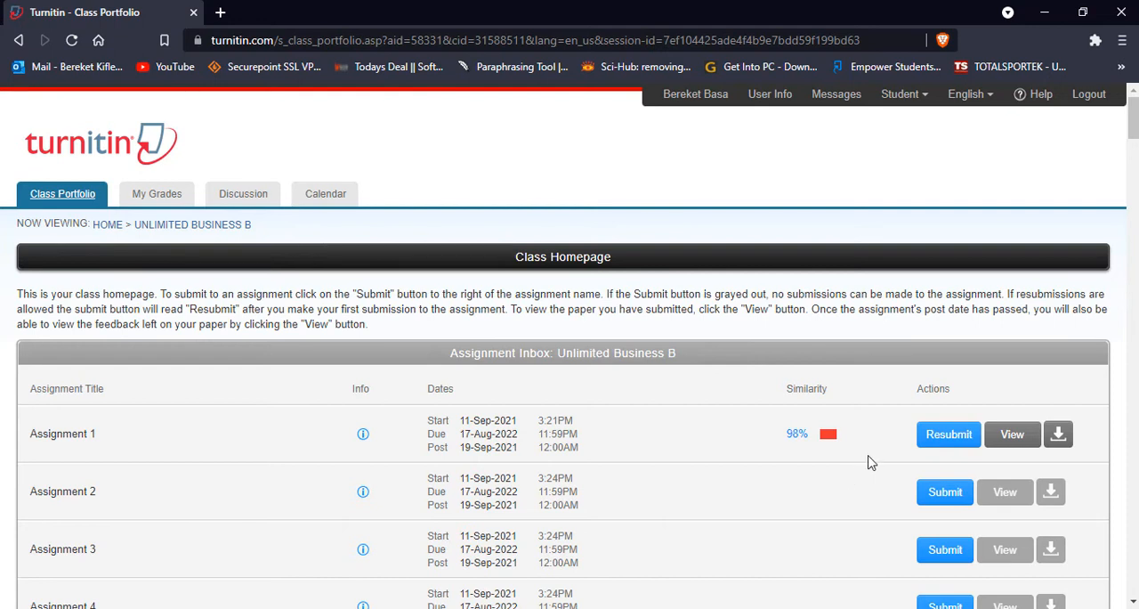
mouse_move(1012, 435)
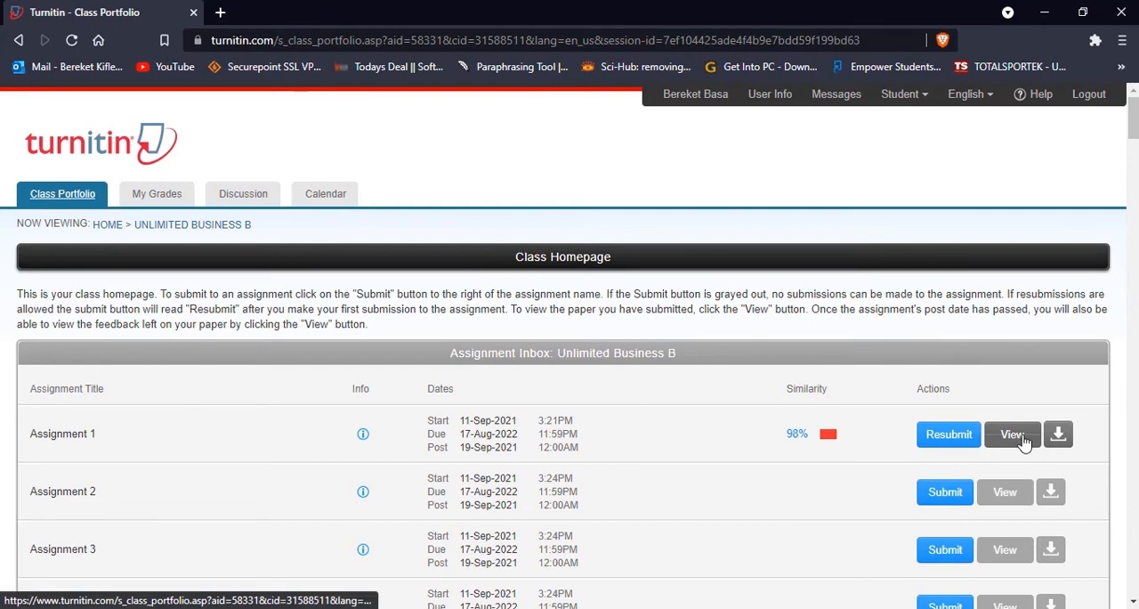
- Open Assignment 1's paper and toggle the similarity highlights off and back on
click(1012, 435)
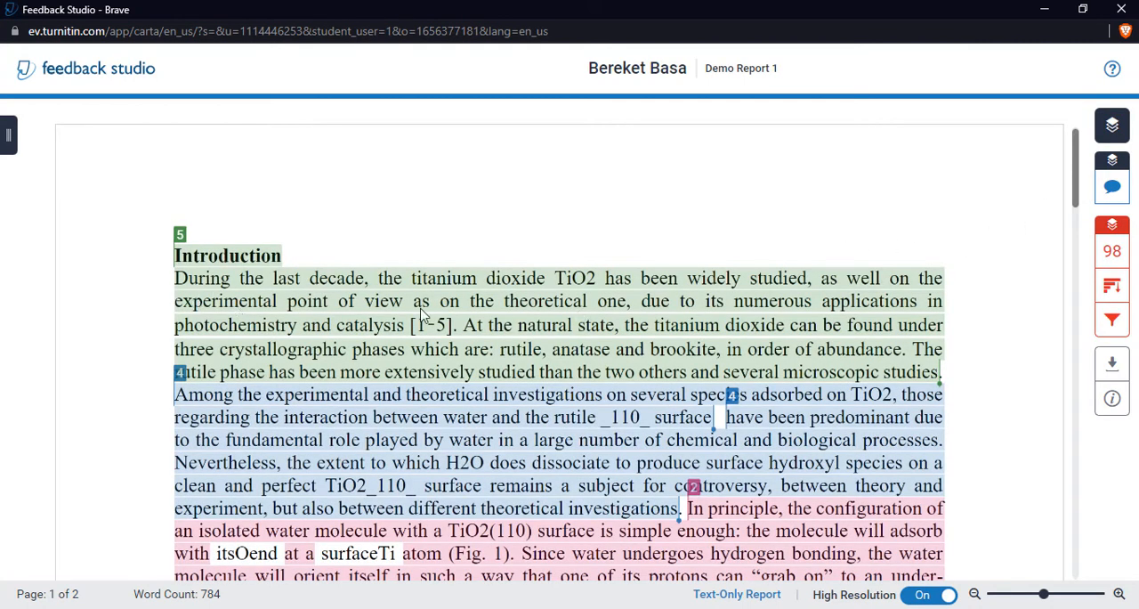
scroll(down, 3)
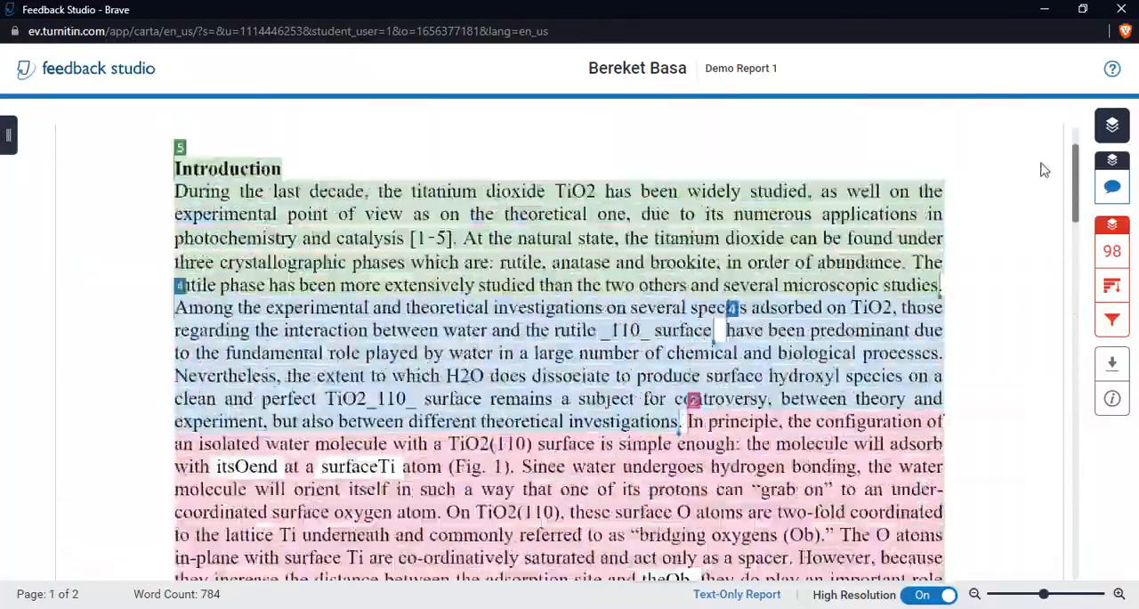
click(1112, 226)
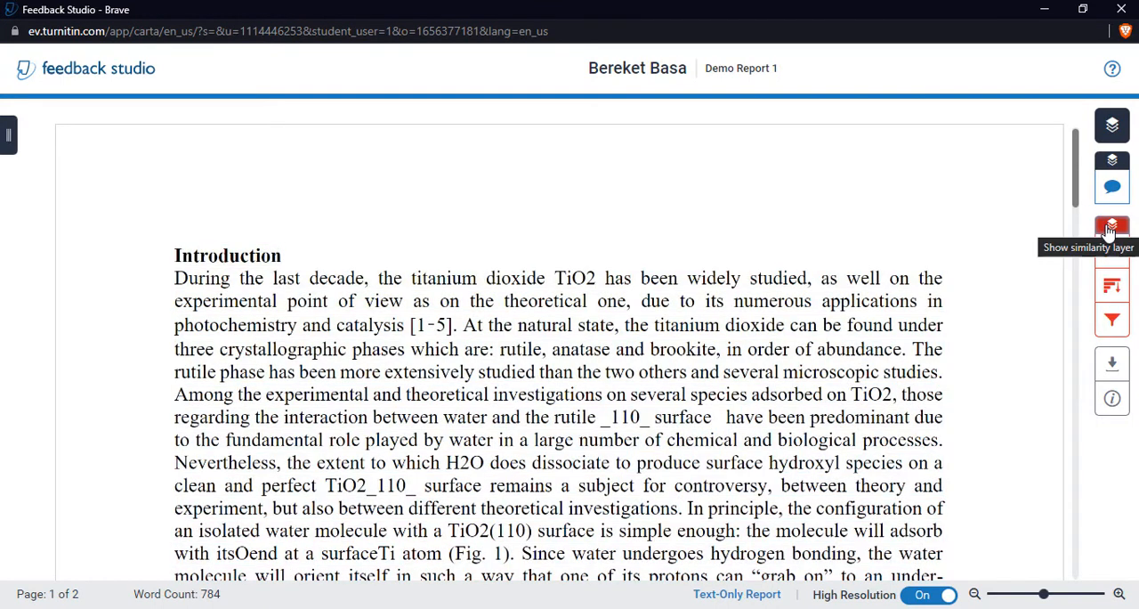
click(1111, 227)
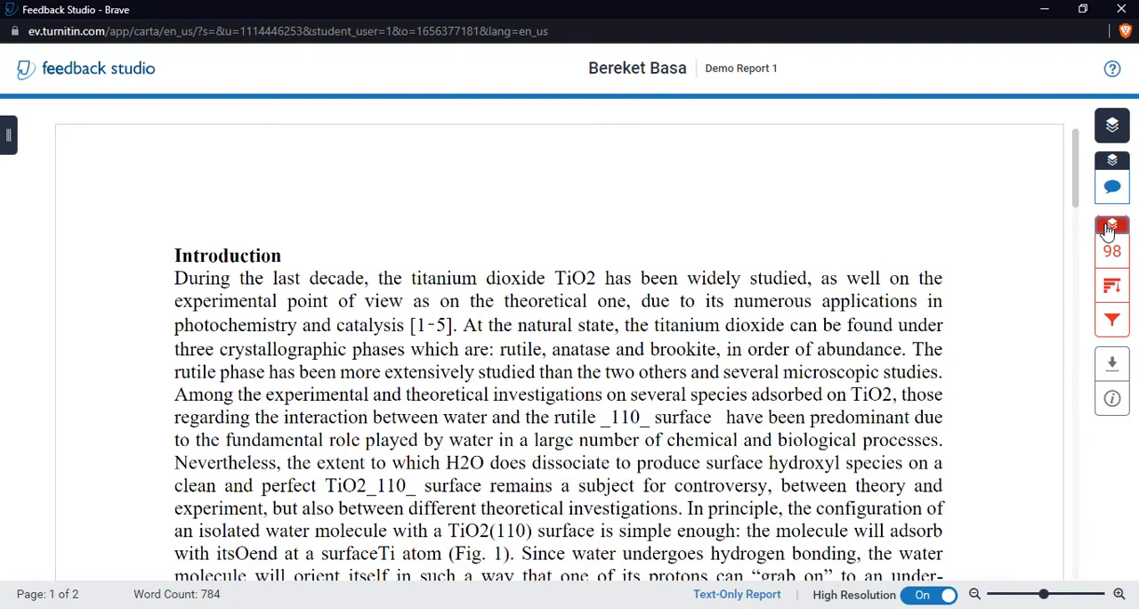
click(1112, 225)
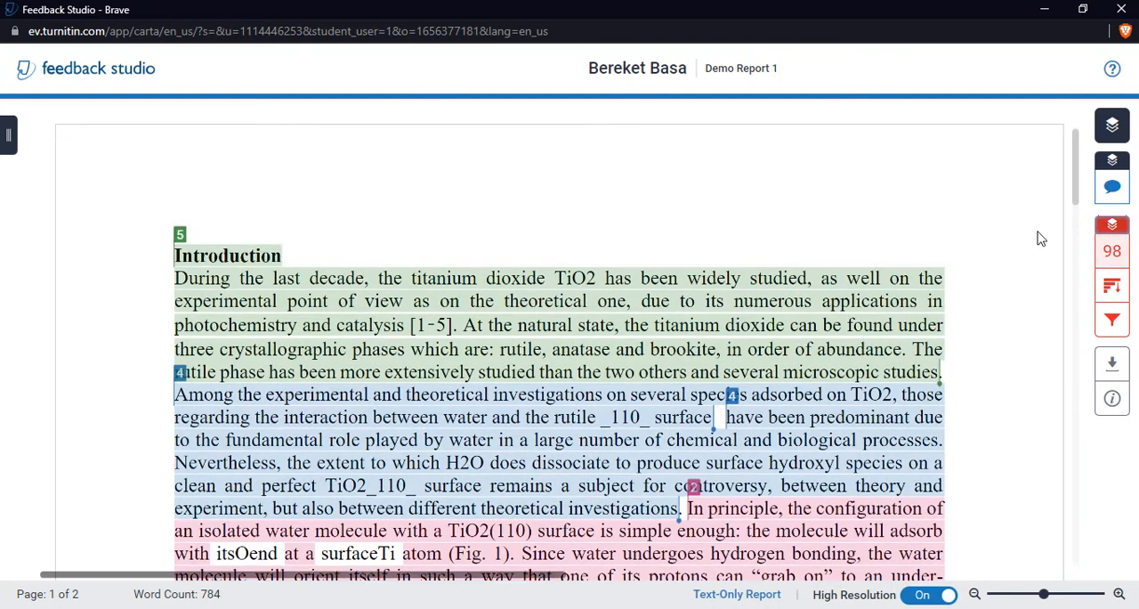
click(1112, 240)
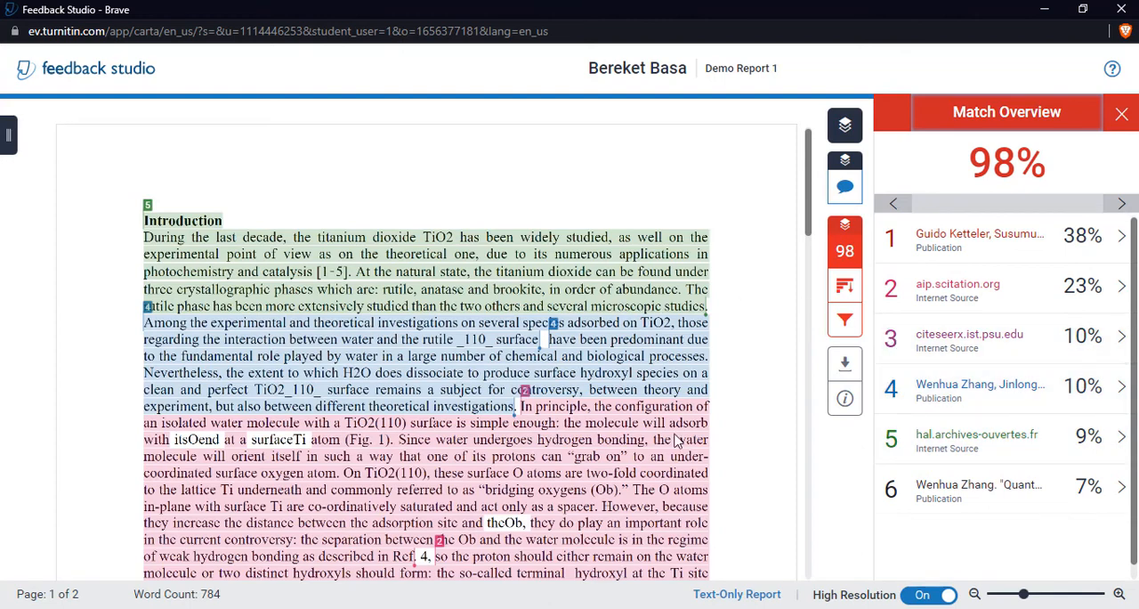
mouse_move(1101, 492)
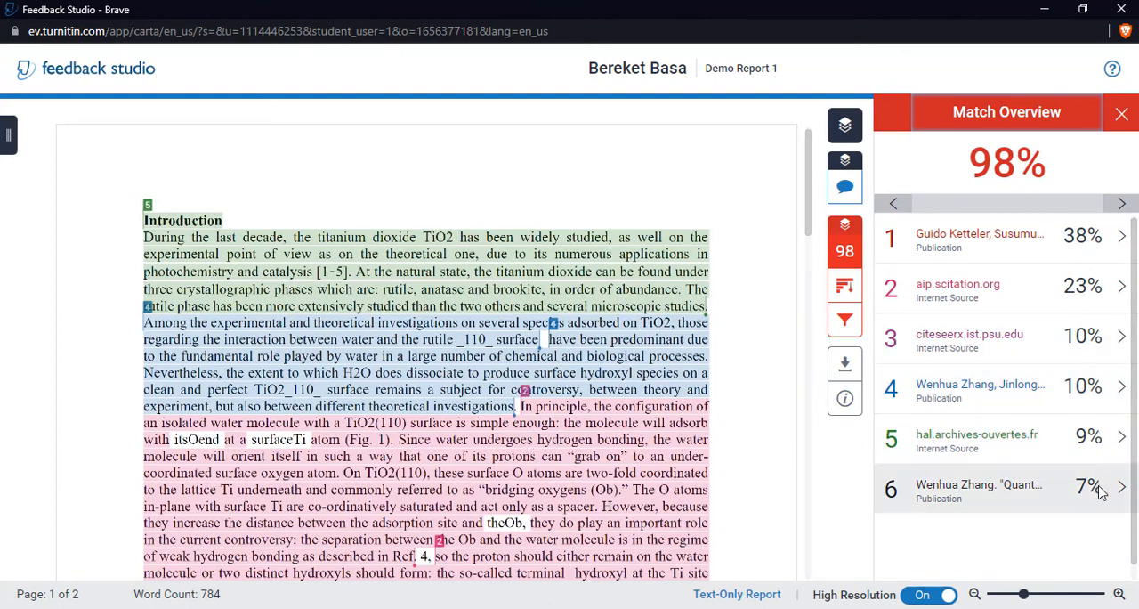
mouse_move(874, 249)
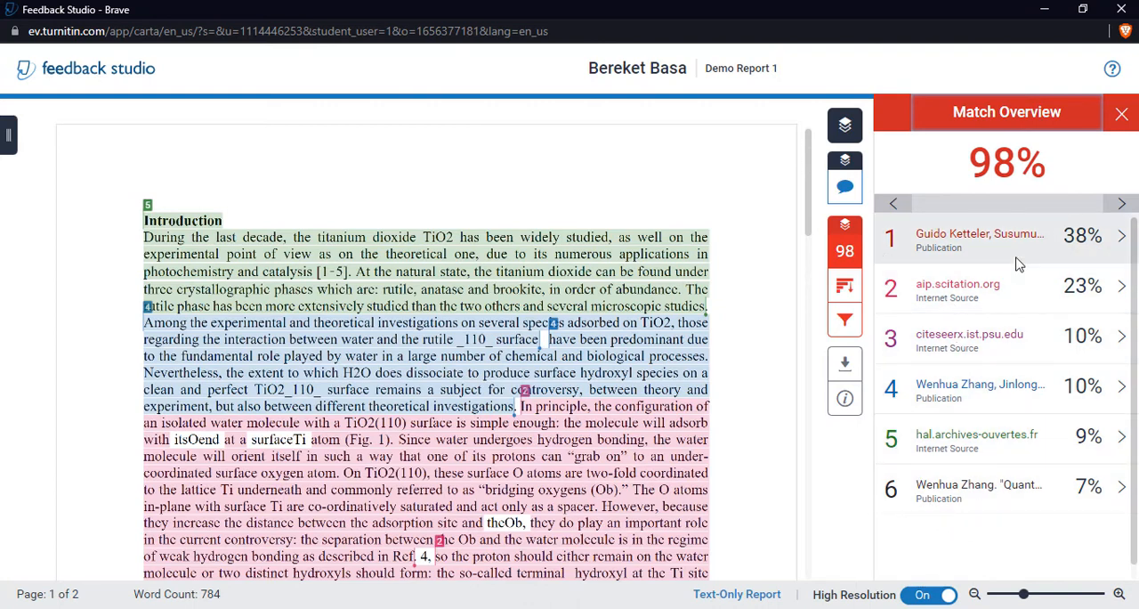
mouse_move(974, 246)
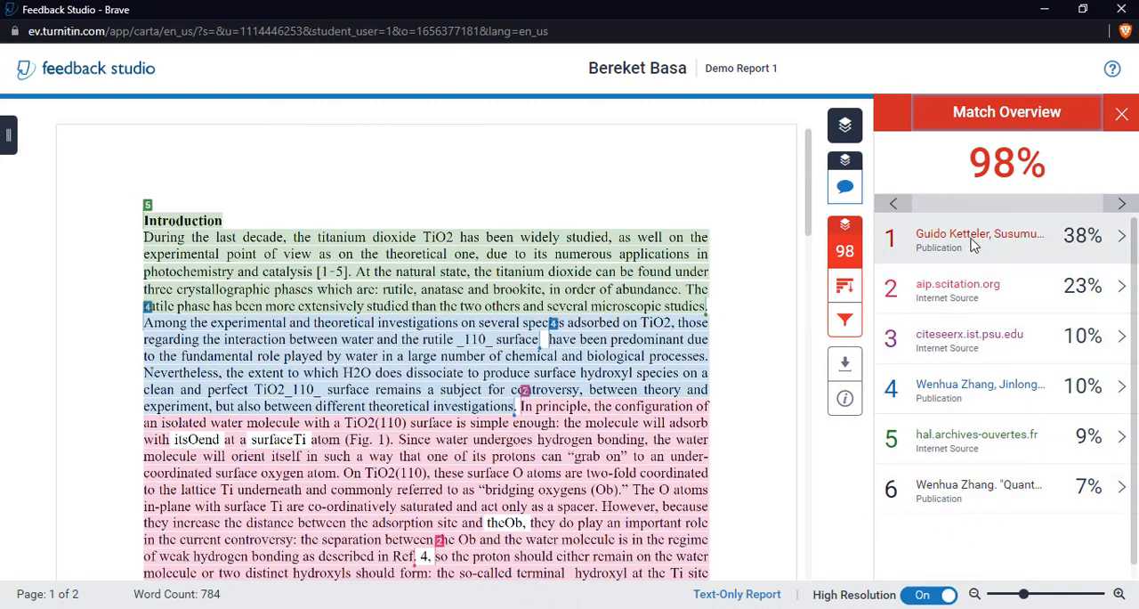
click(979, 237)
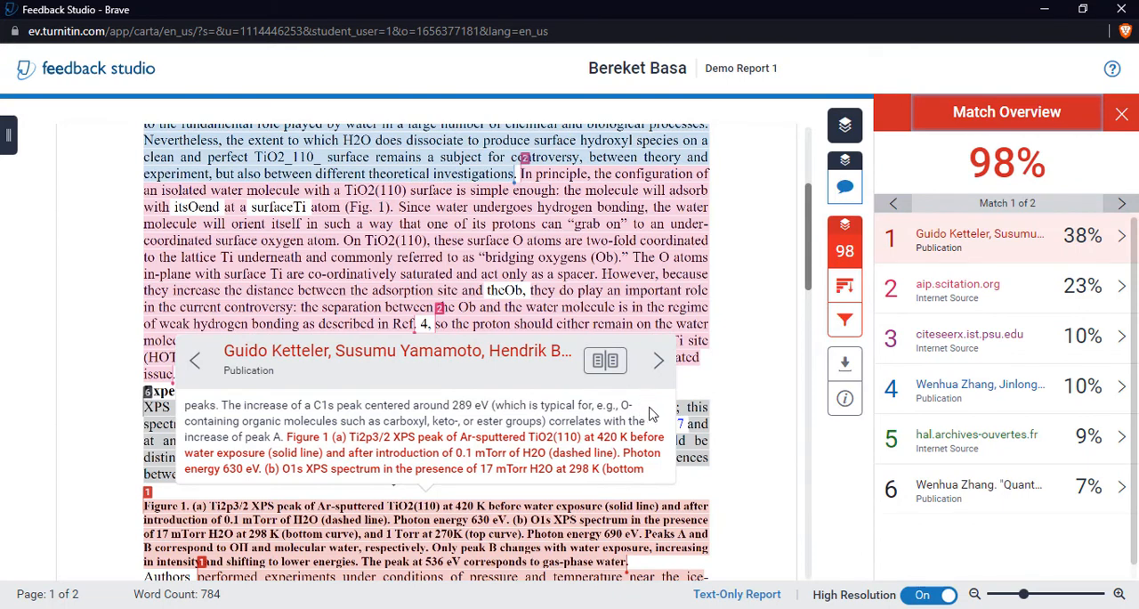
mouse_move(523, 309)
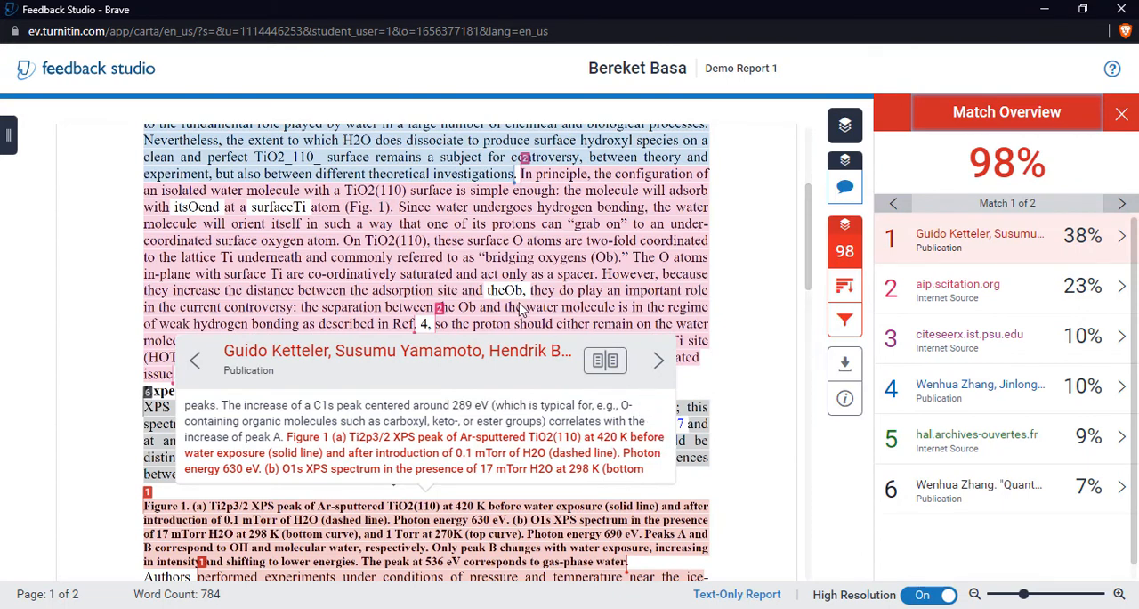
mouse_move(552, 402)
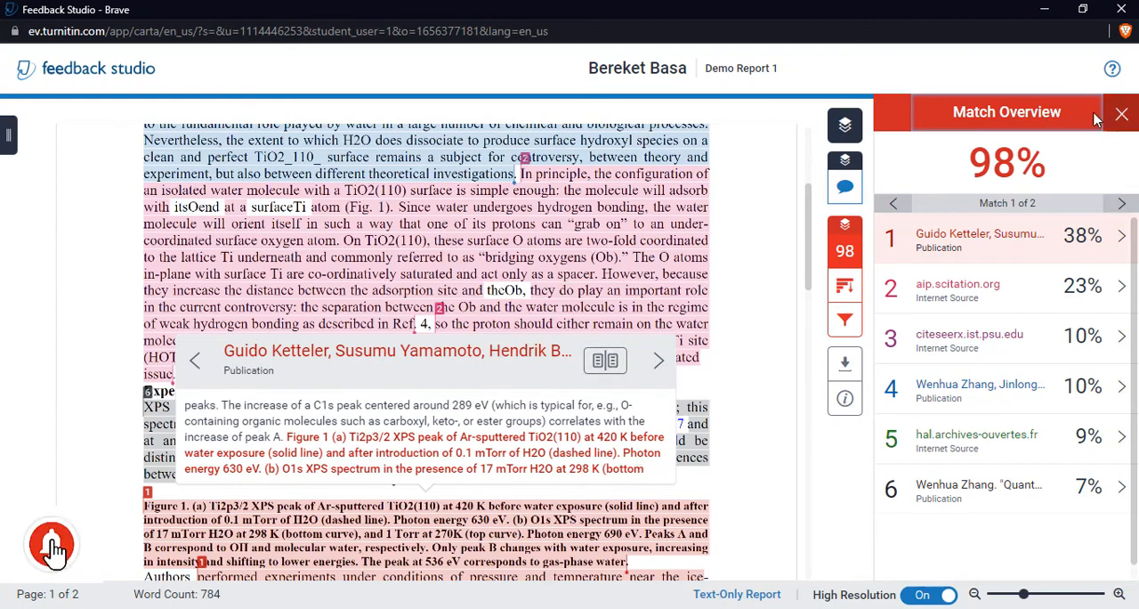
- Close Match Overview and download the report's current view as a PDF
click(1112, 362)
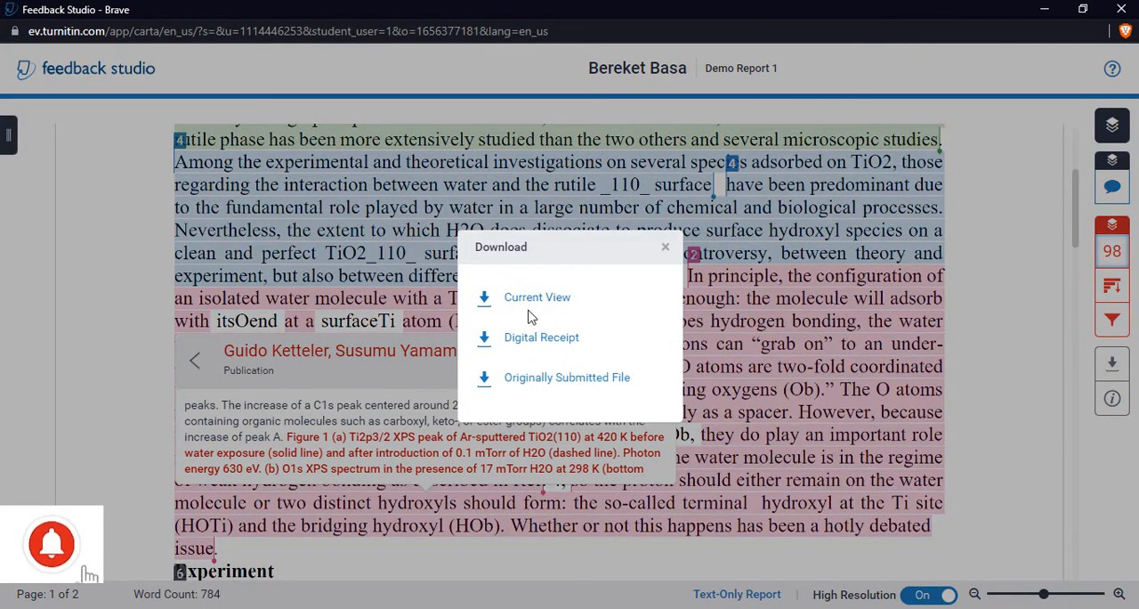
mouse_move(532, 297)
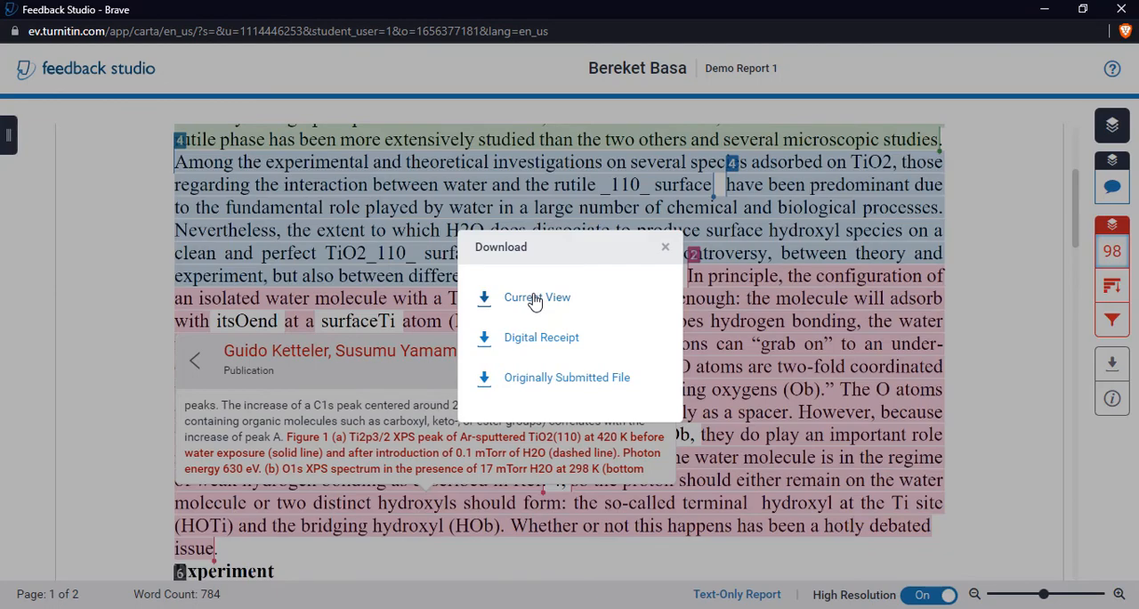
click(536, 298)
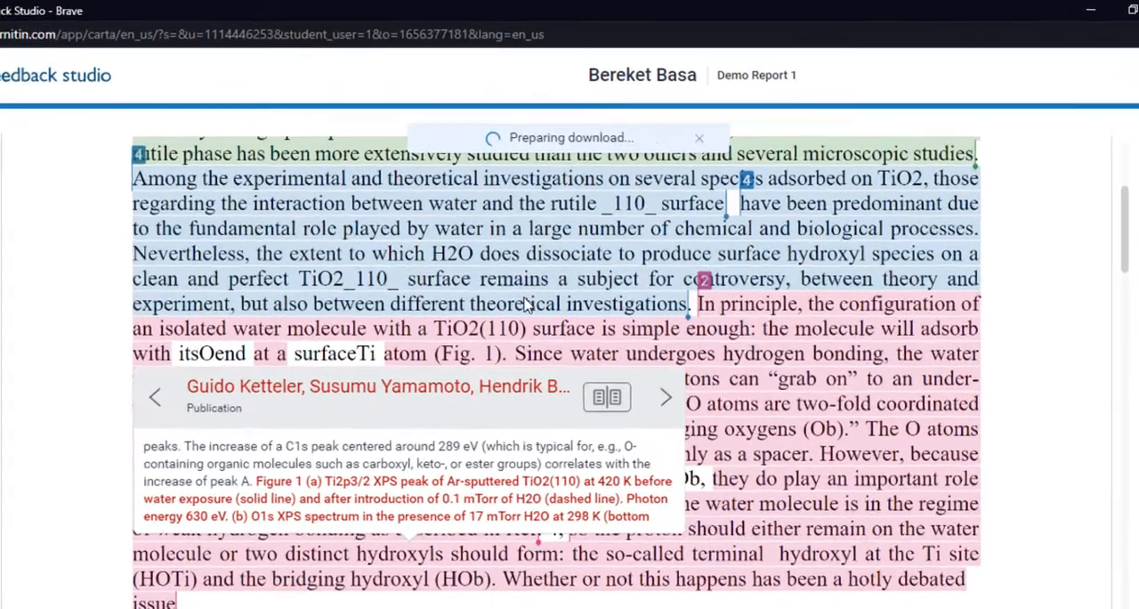
scroll(up, 3)
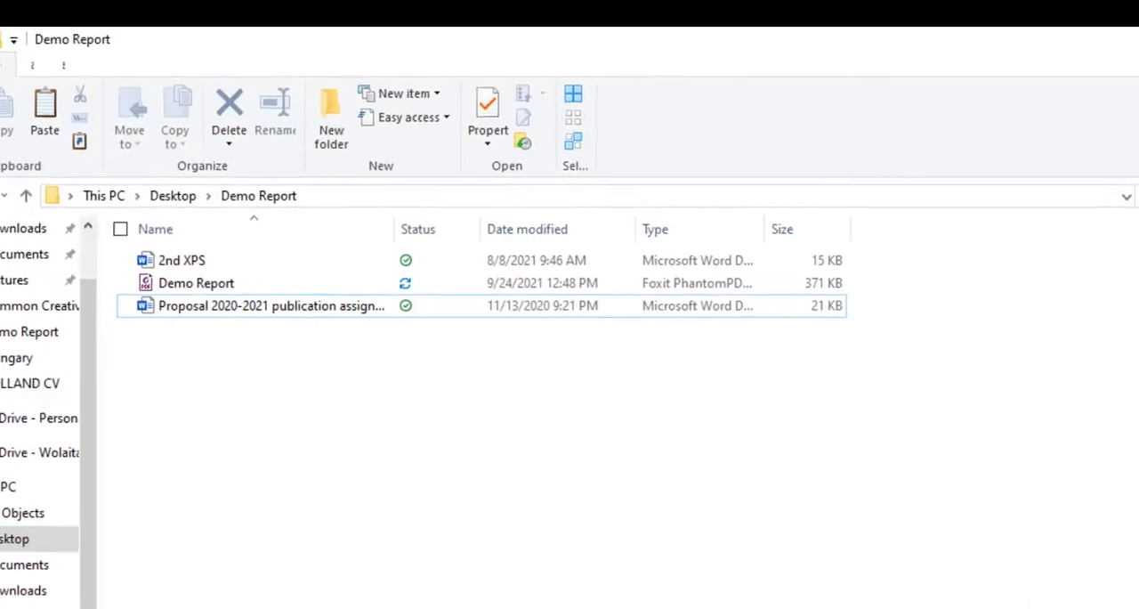
- Open the Demo Report PDF from the Desktop Demo Report folder
click(194, 282)
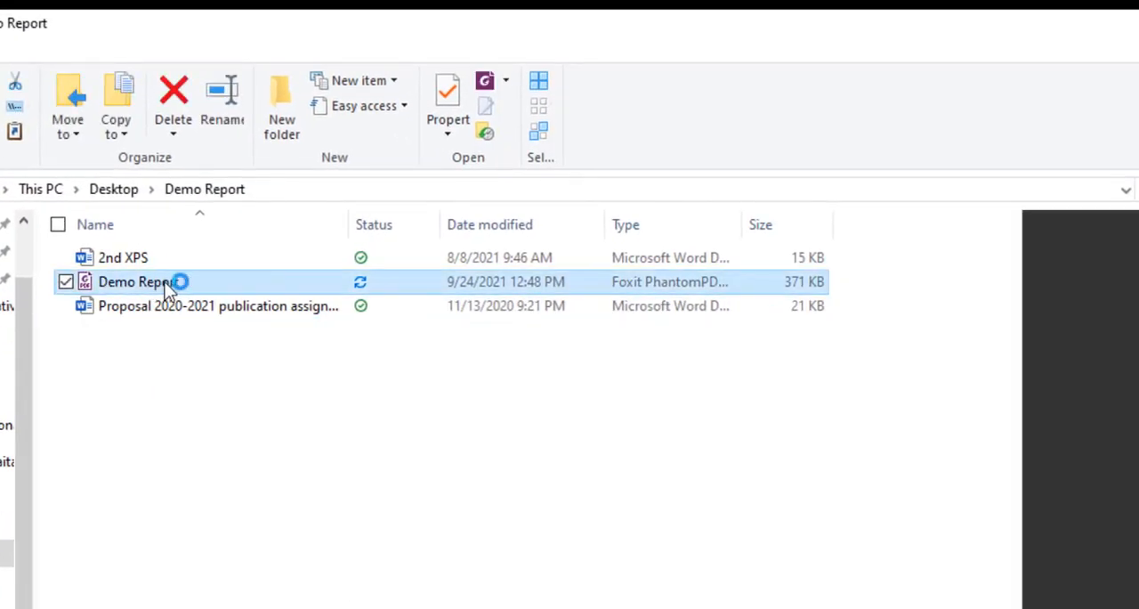
double_click(135, 282)
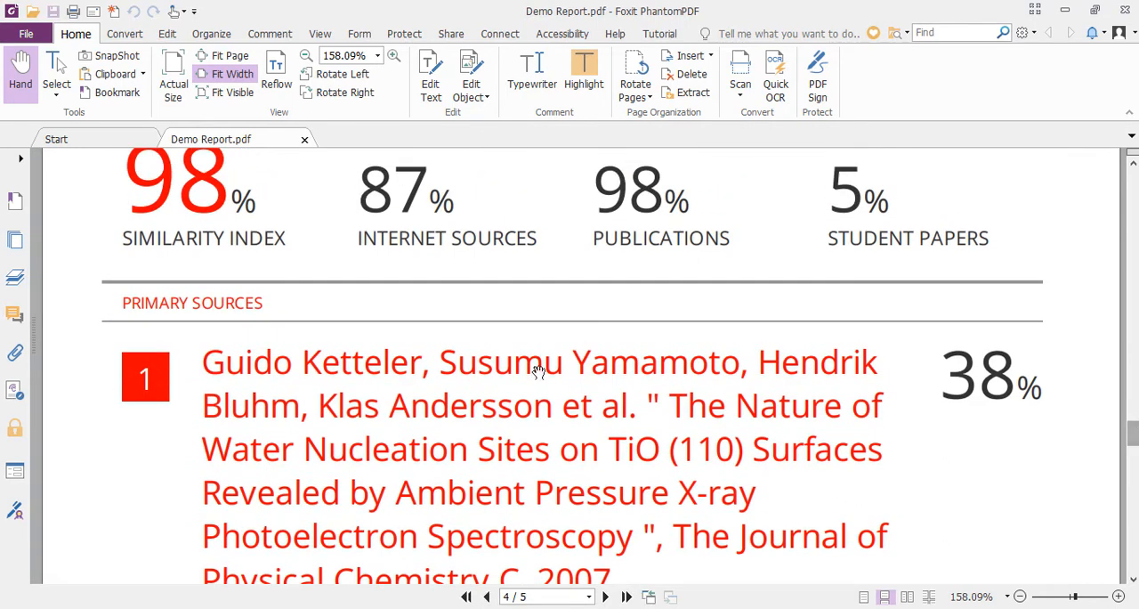
scroll(up, 3)
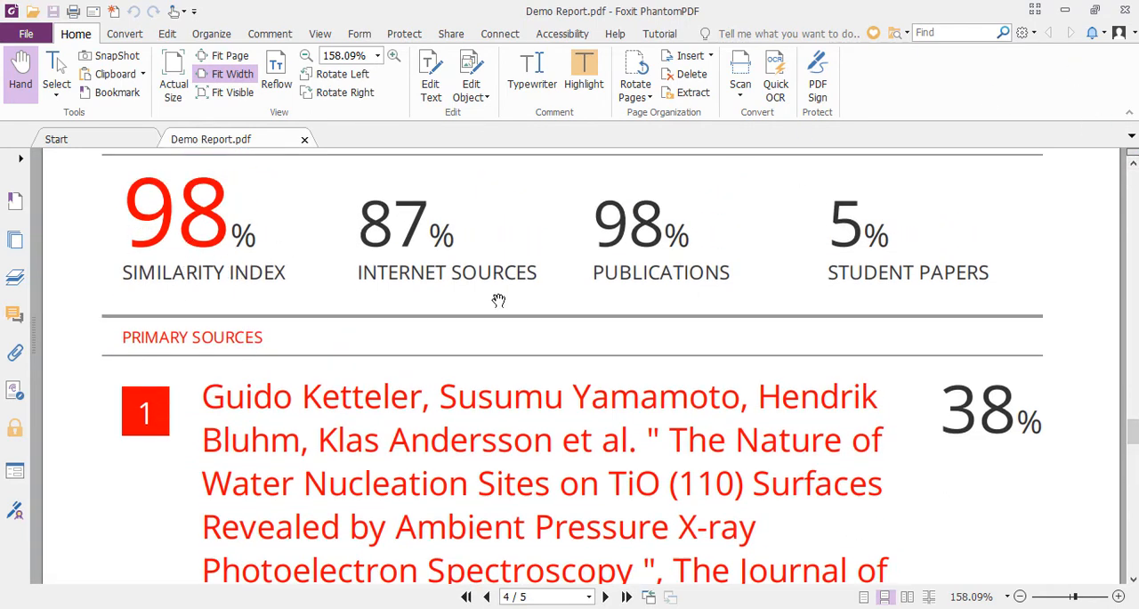
mouse_move(898, 297)
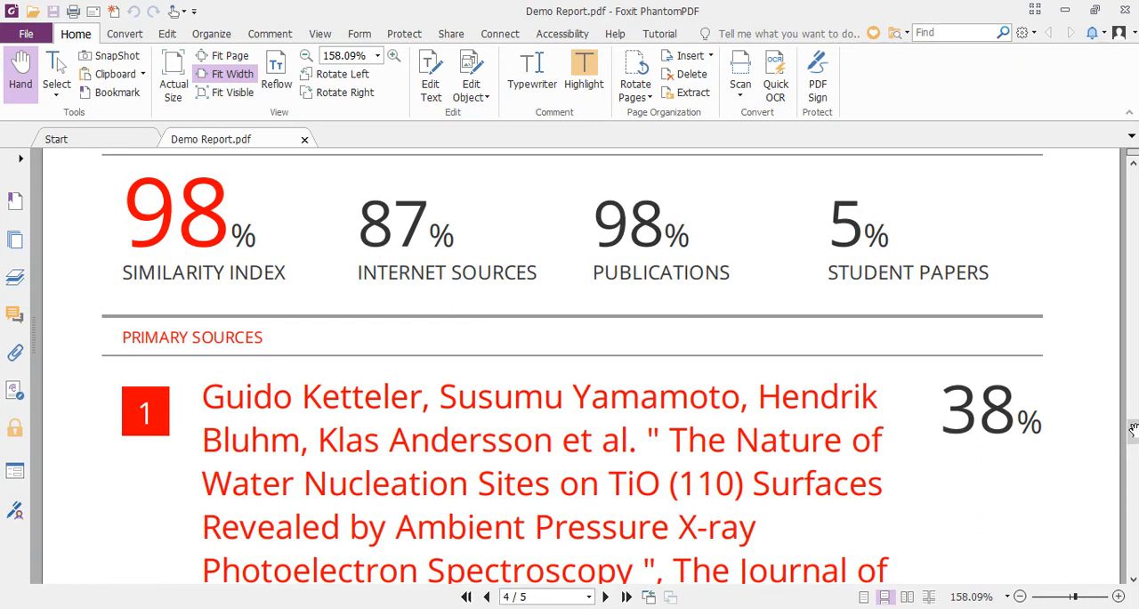
mouse_move(944, 208)
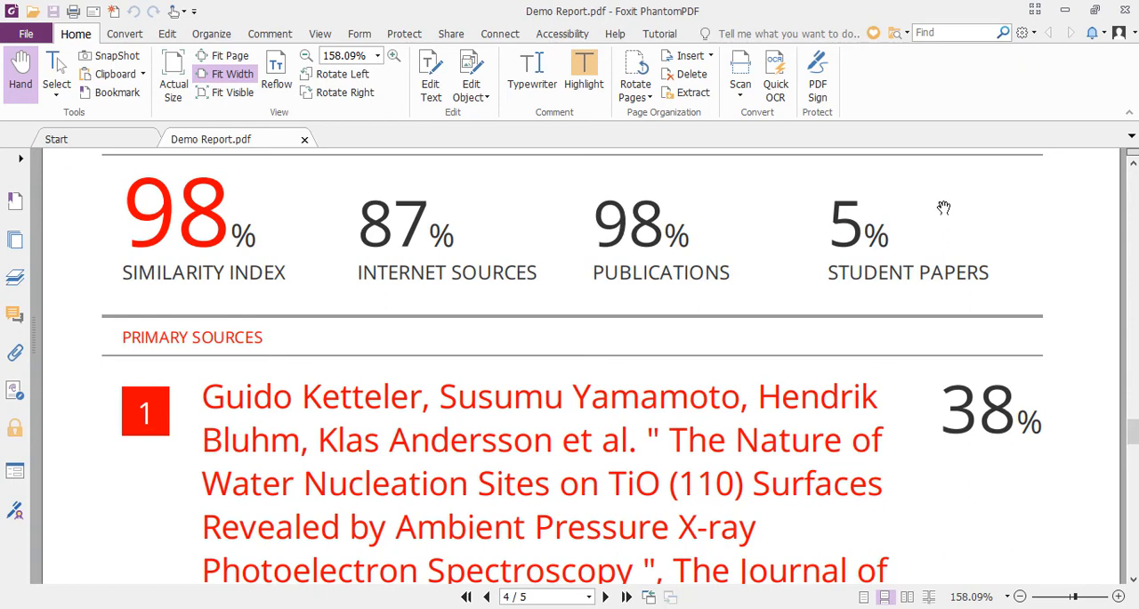
mouse_move(945, 222)
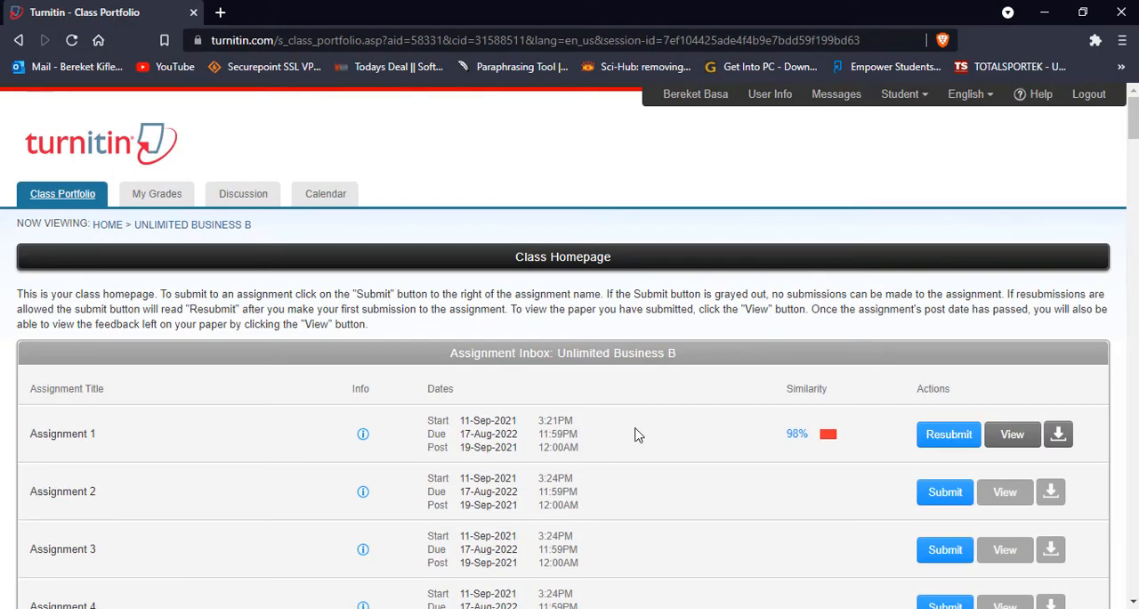
mouse_move(665, 448)
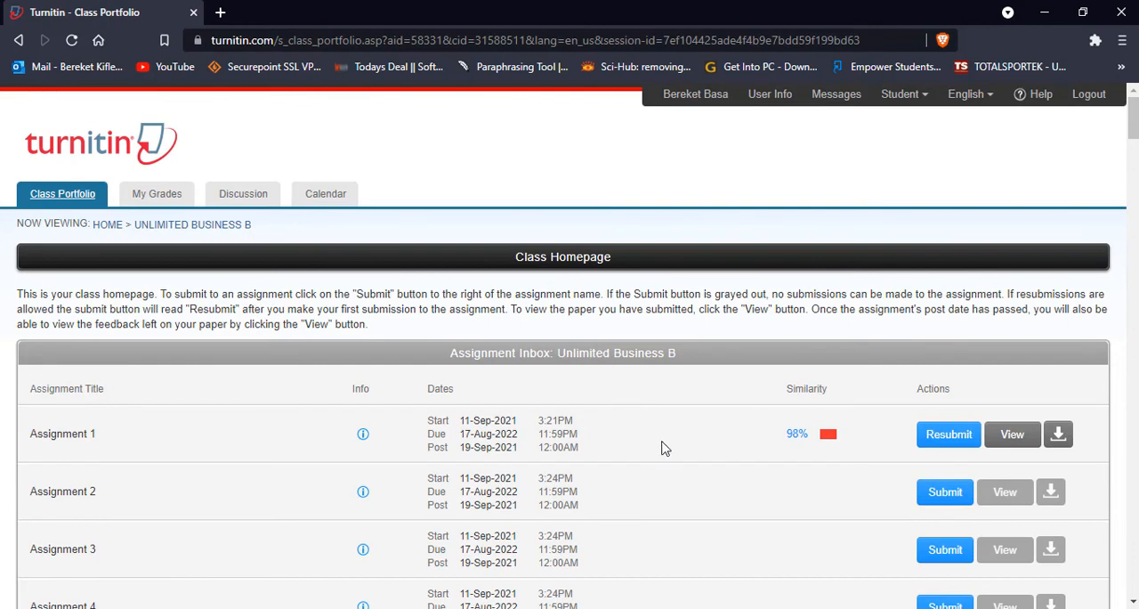